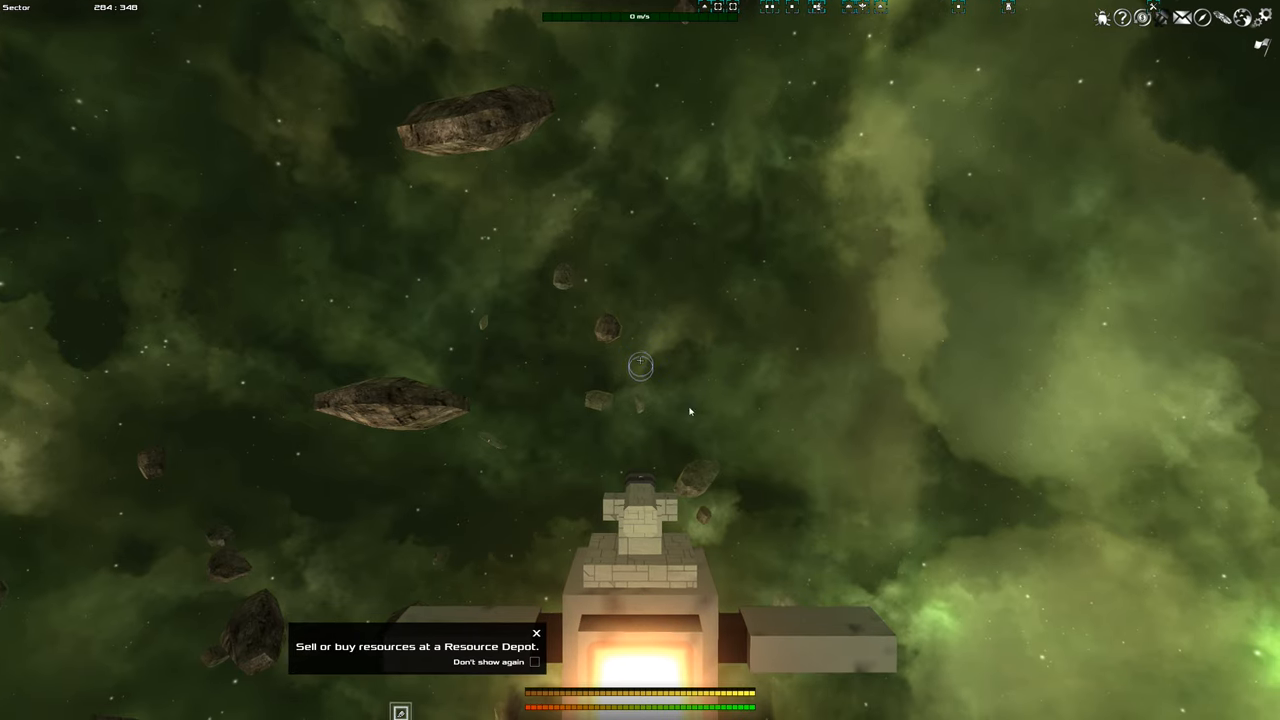
- Dismiss the 'Sell or buy resources at a Resource Depot' tip
{"action": "left_click", "coordinate": [536, 632]}
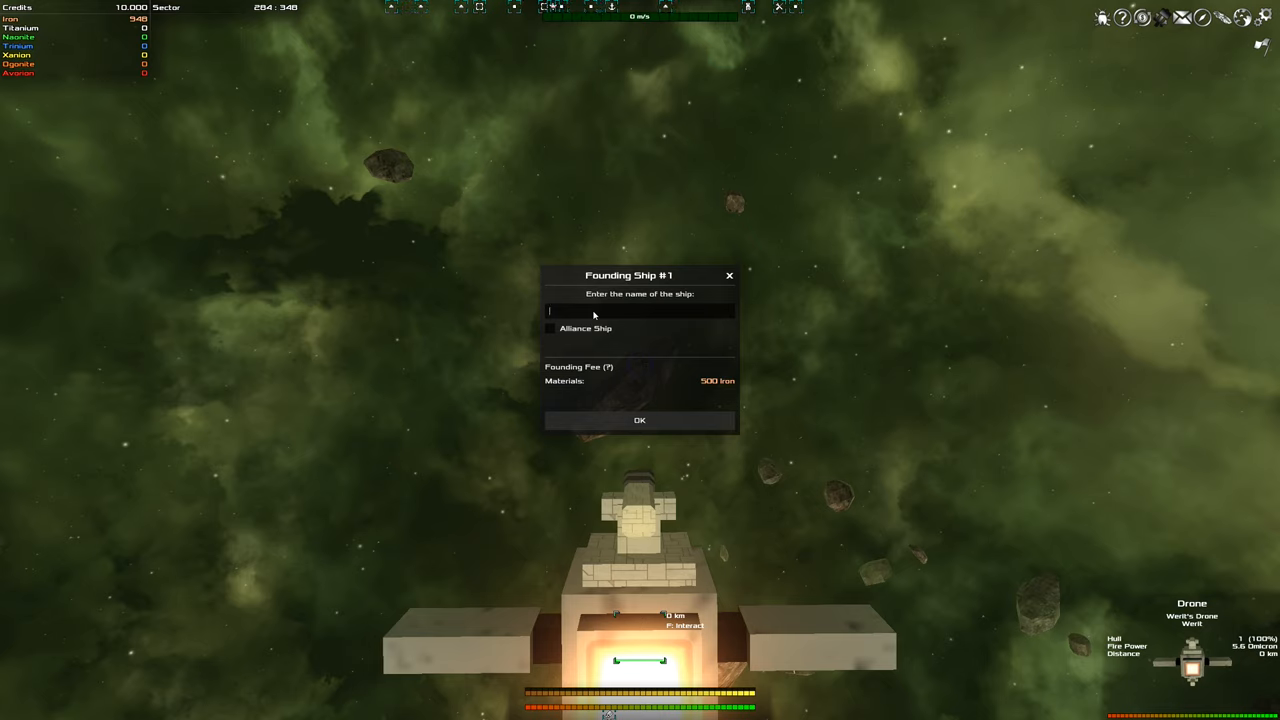
- Name the new ship 'Mi' and found it for the 500-iron fee
{"action": "type", "text": "Miner"}
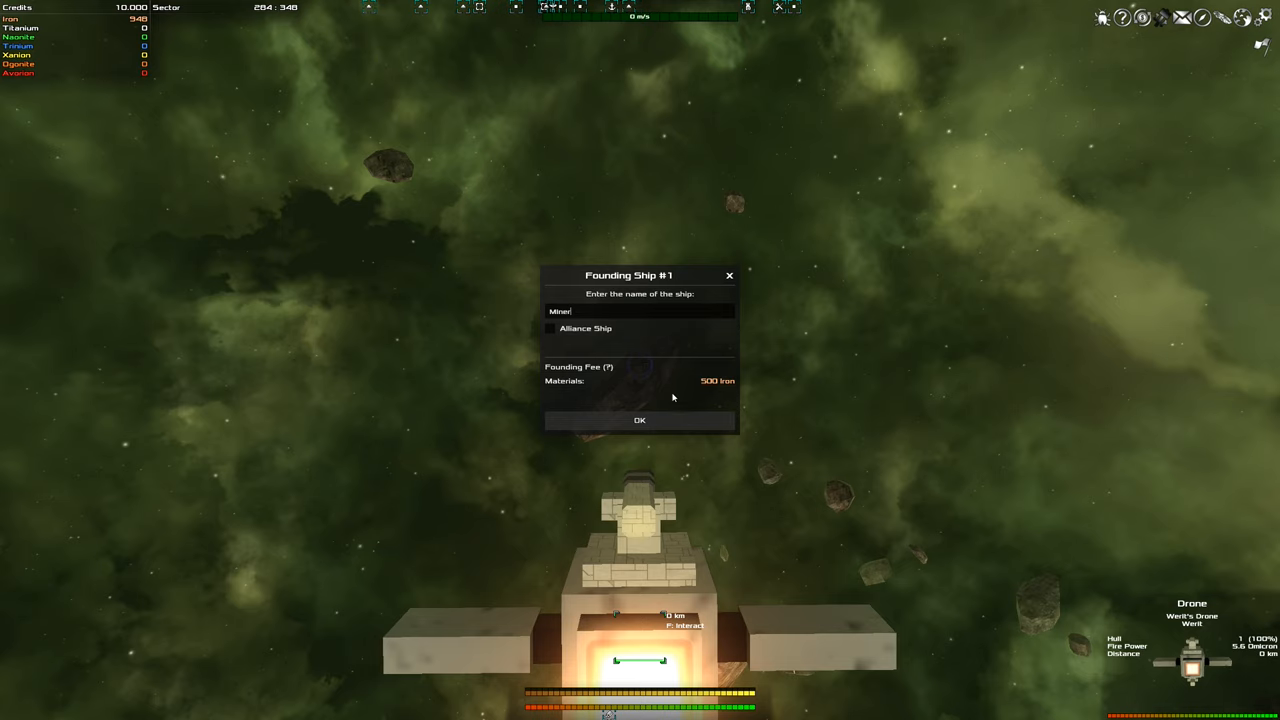
{"action": "left_click", "coordinate": [640, 420]}
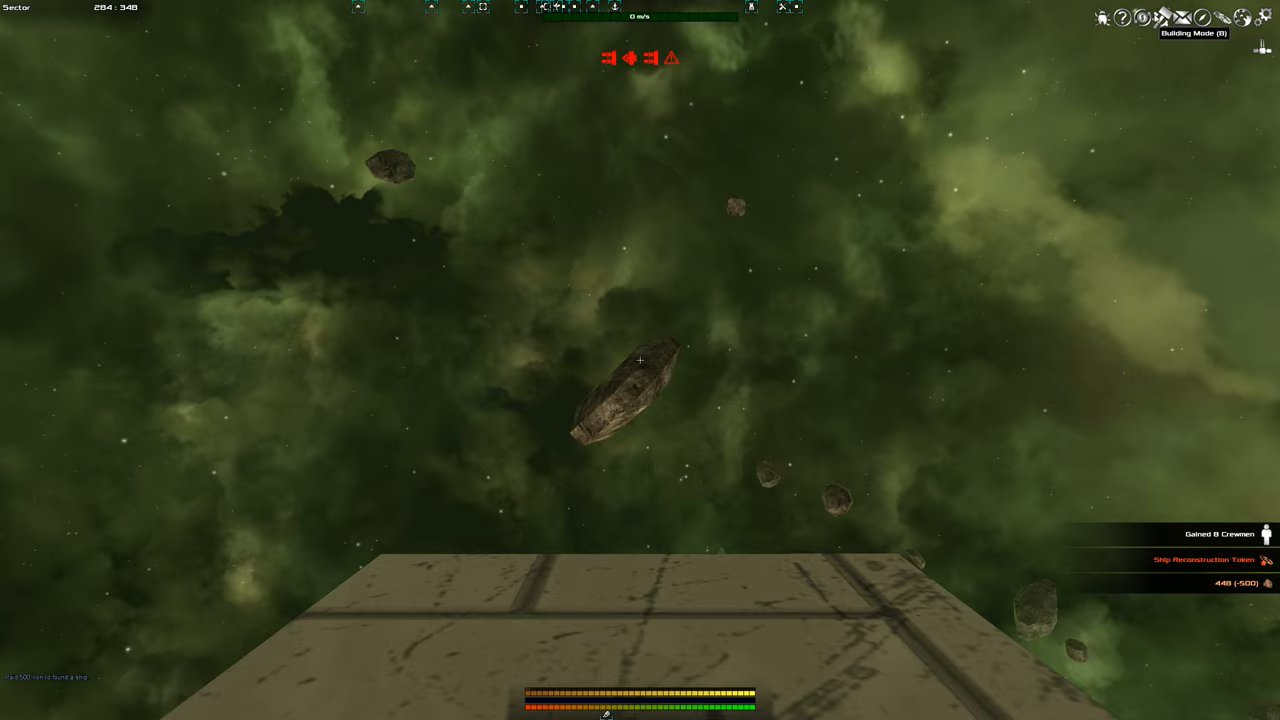
- Enter building mode on the single-block ship, browse the building inventory and dismiss the template tip
{"action": "left_click", "coordinate": [1162, 22]}
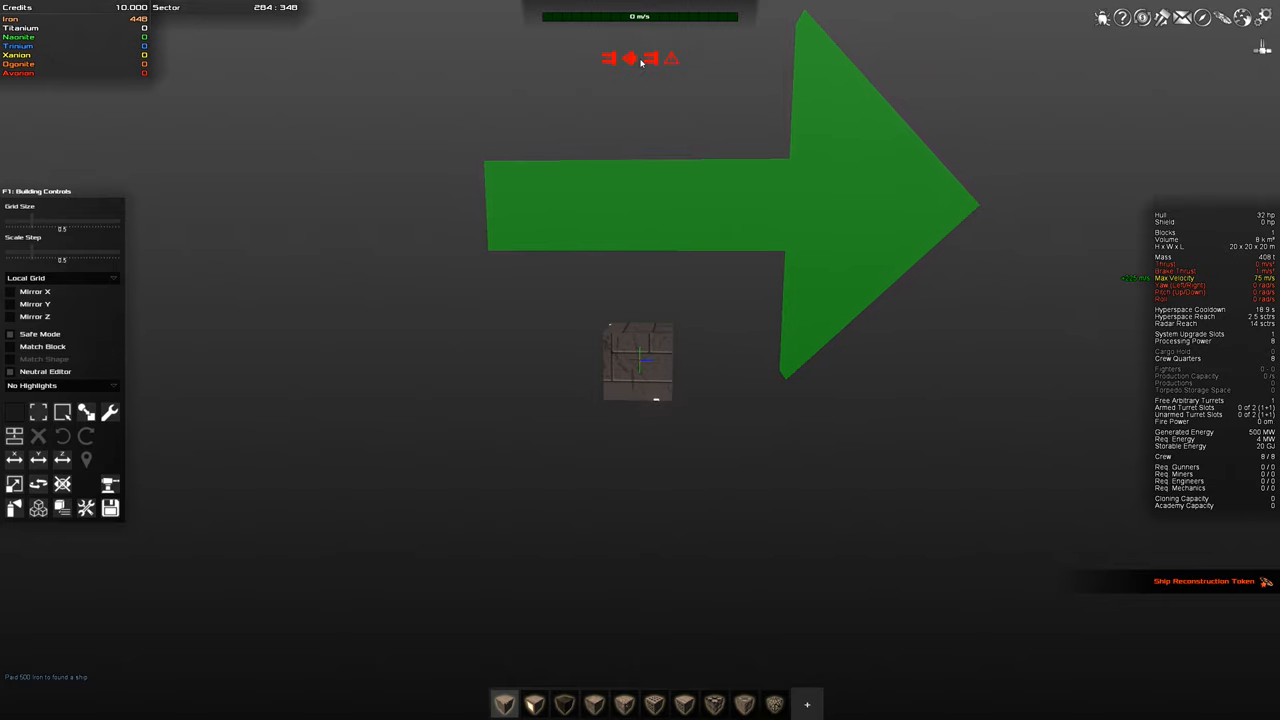
{"action": "mouse_move", "coordinate": [808, 704]}
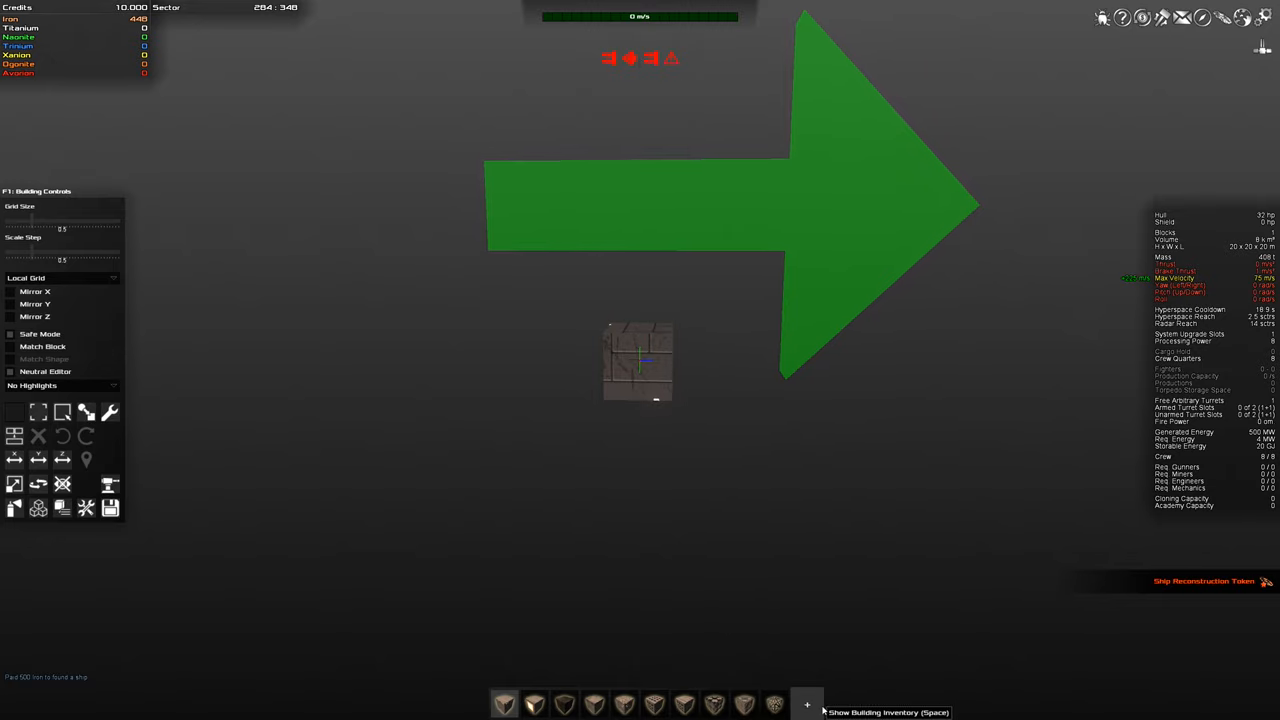
{"action": "left_click", "coordinate": [806, 704]}
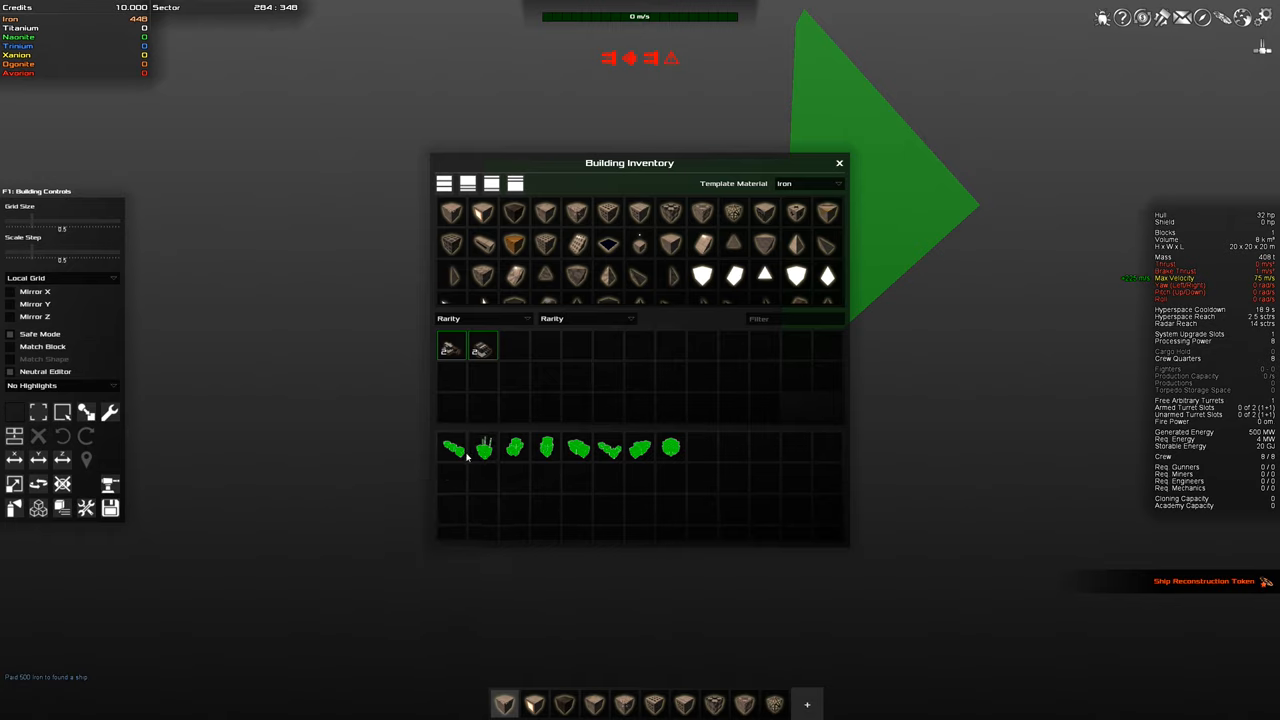
{"action": "mouse_move", "coordinate": [670, 448]}
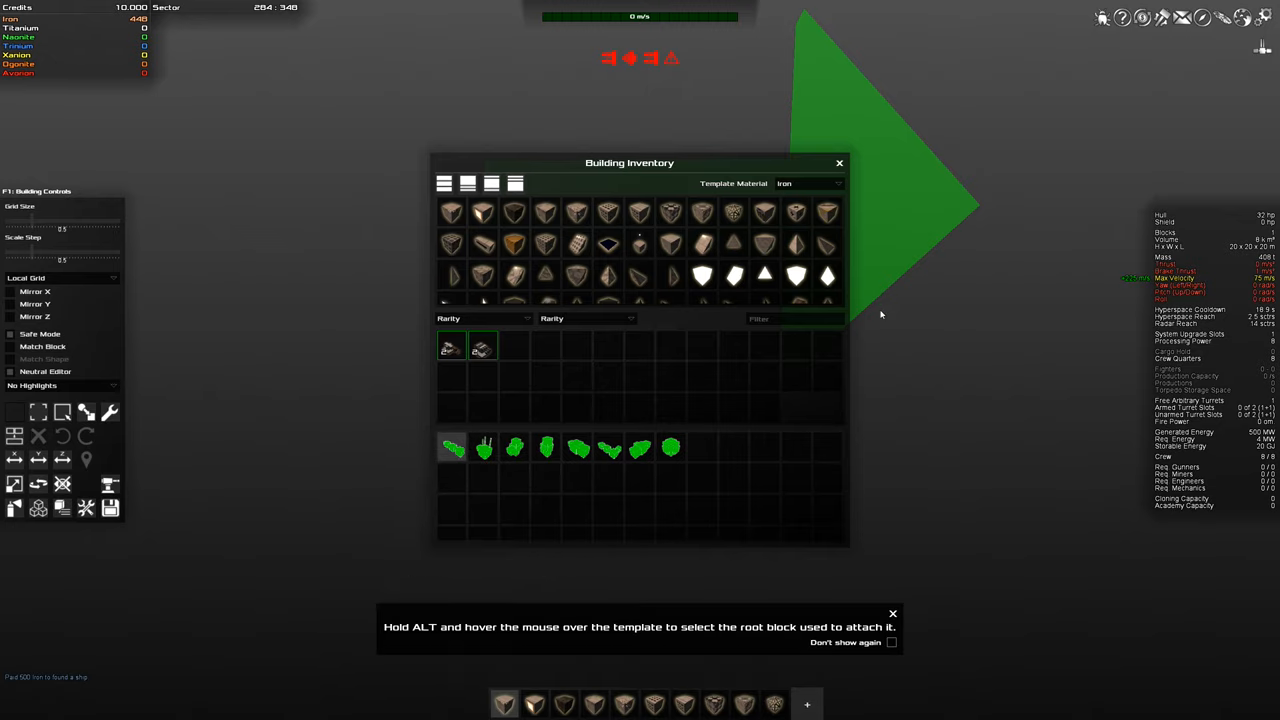
{"action": "left_click", "coordinate": [840, 162]}
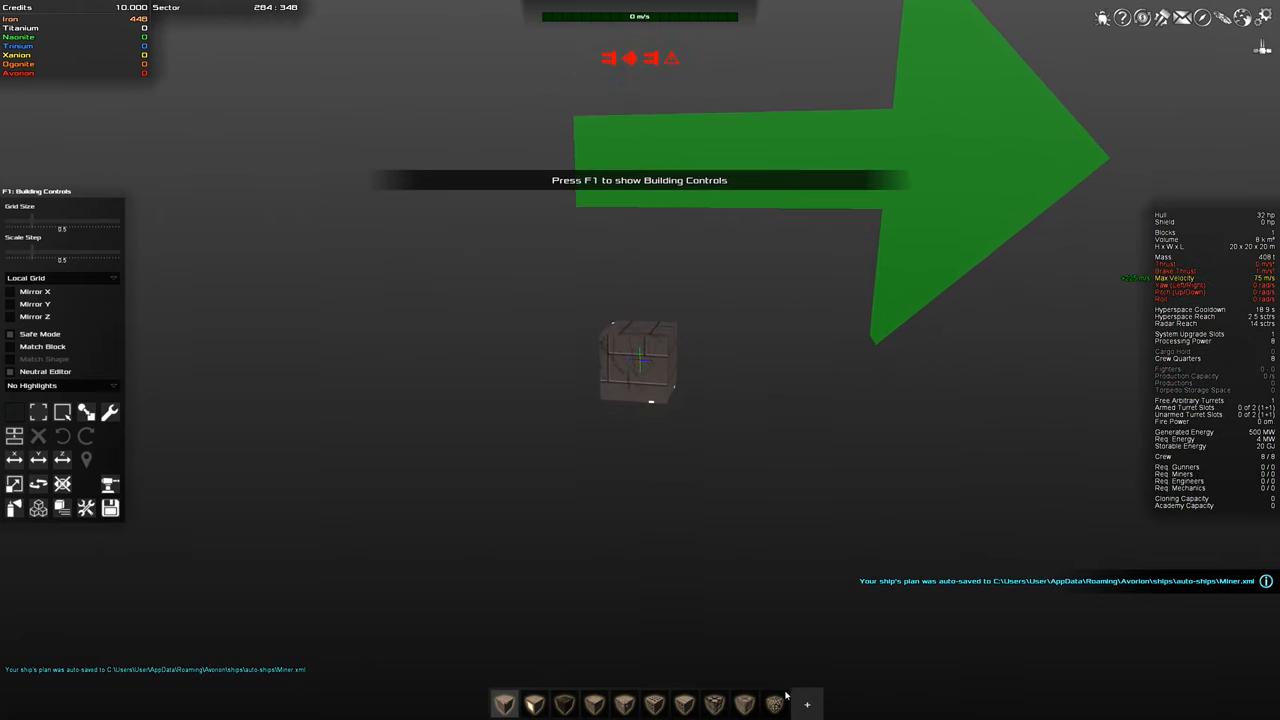
{"action": "mouse_move", "coordinate": [776, 702]}
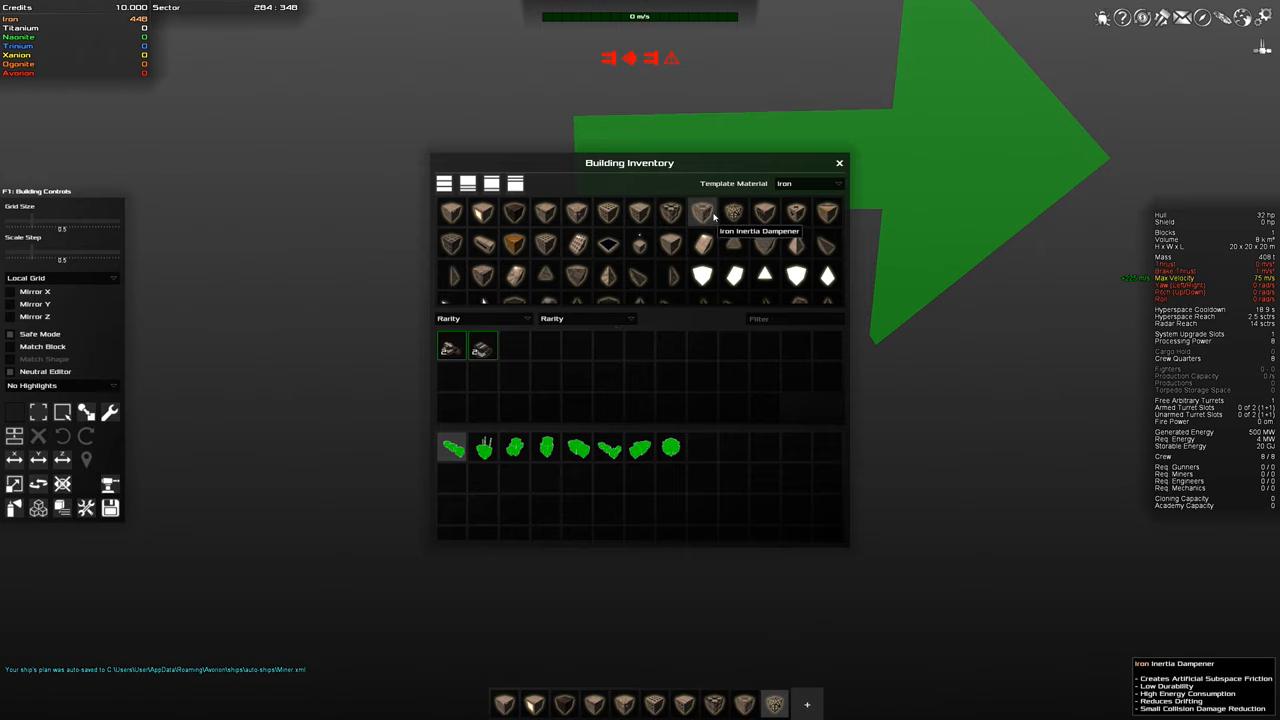
{"action": "mouse_move", "coordinate": [732, 212]}
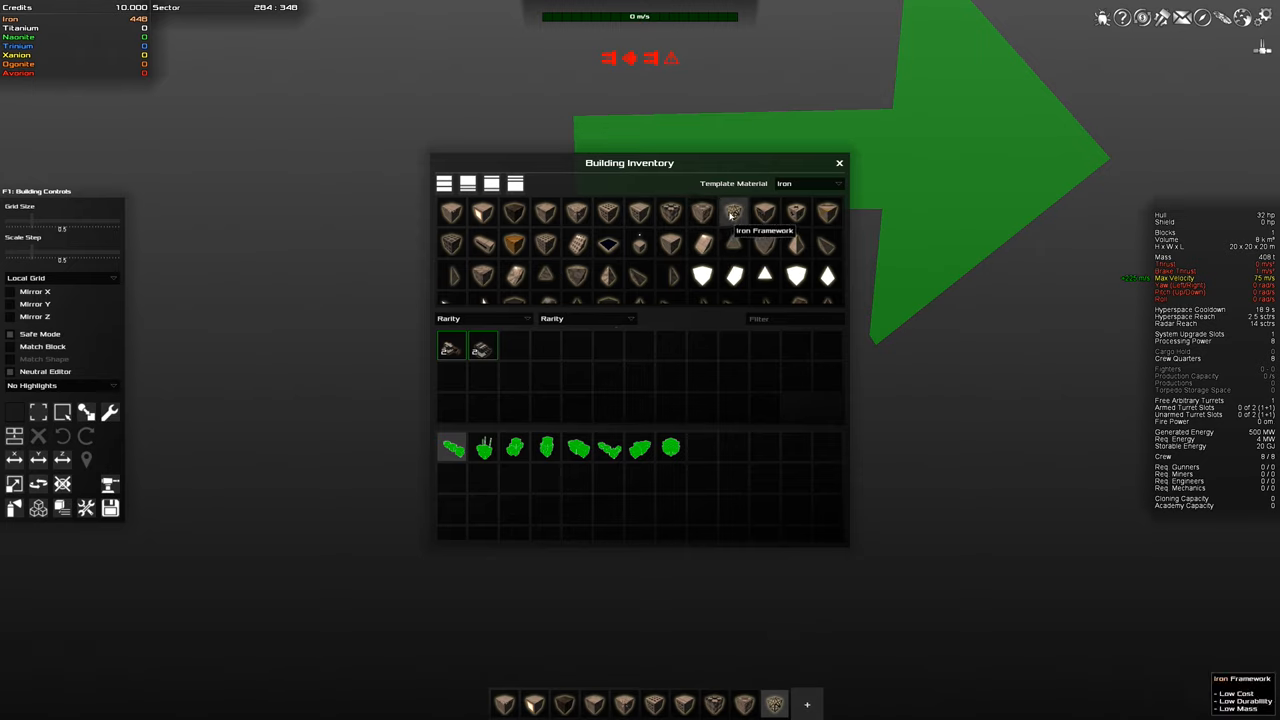
{"action": "mouse_move", "coordinate": [912, 422]}
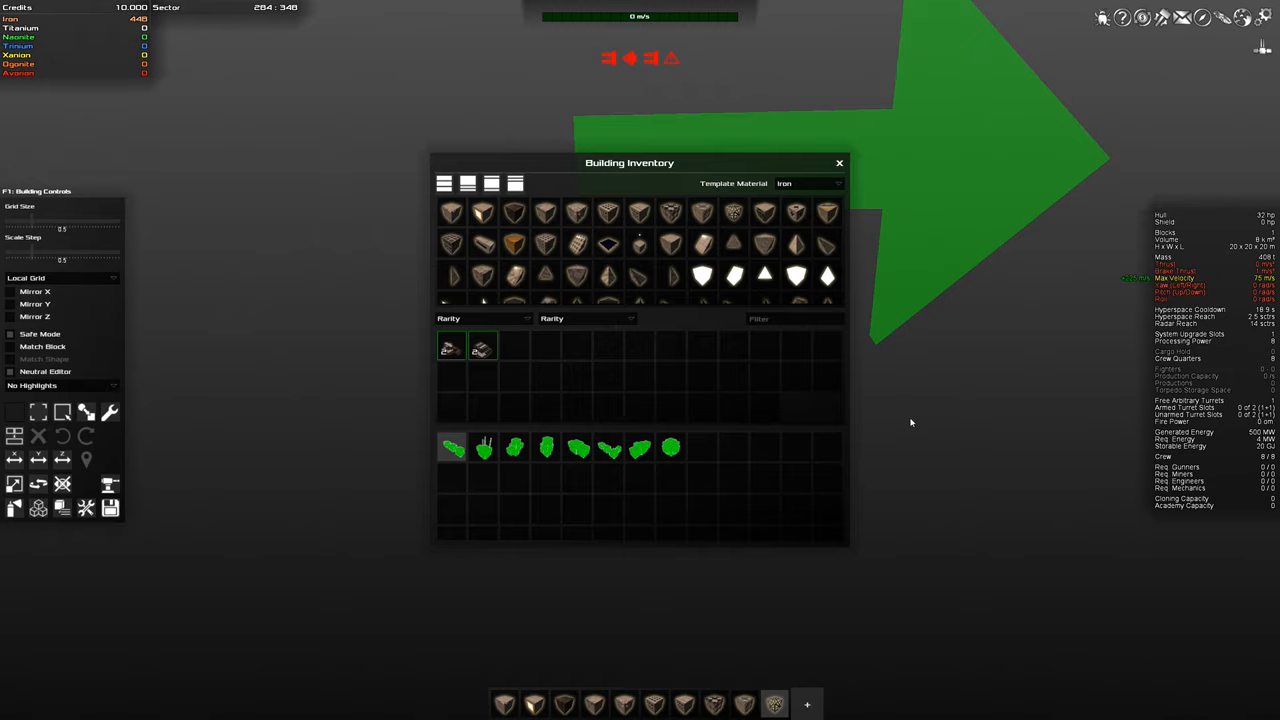
- Close the building inventory after picking Iron Framework and Iron hull blocks
{"action": "left_click", "coordinate": [838, 162]}
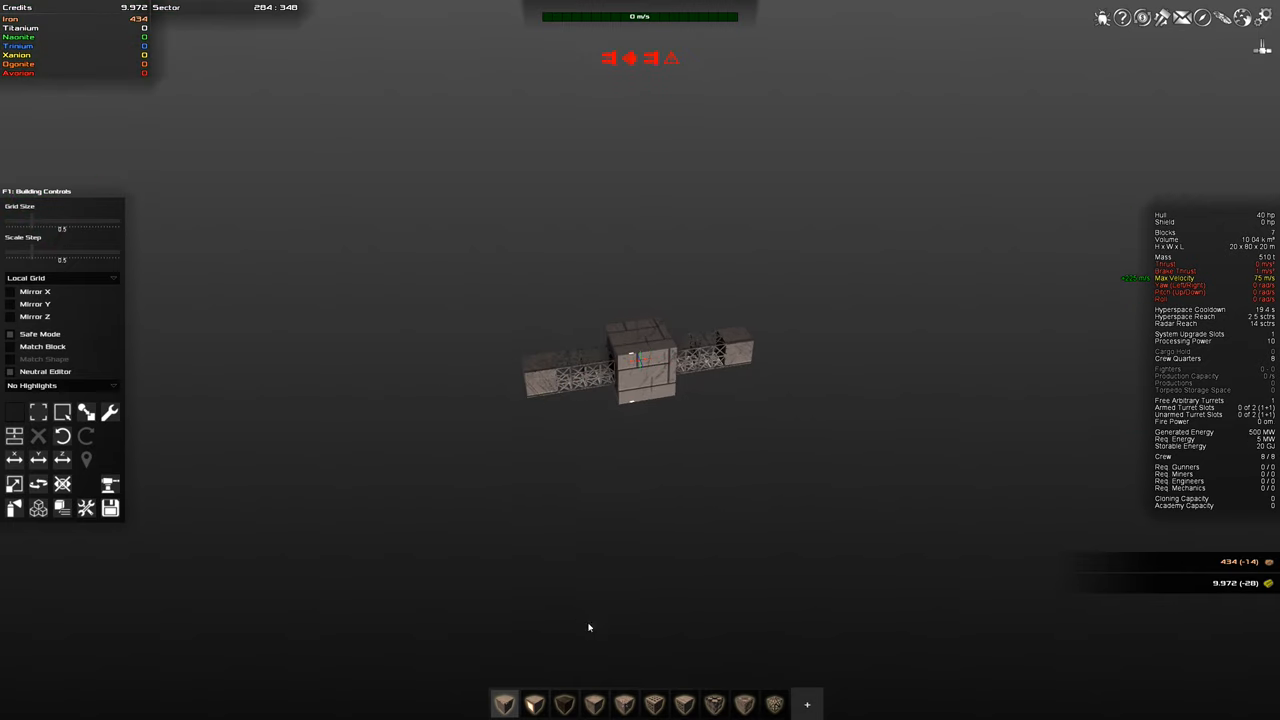
{"action": "mouse_move", "coordinate": [536, 704]}
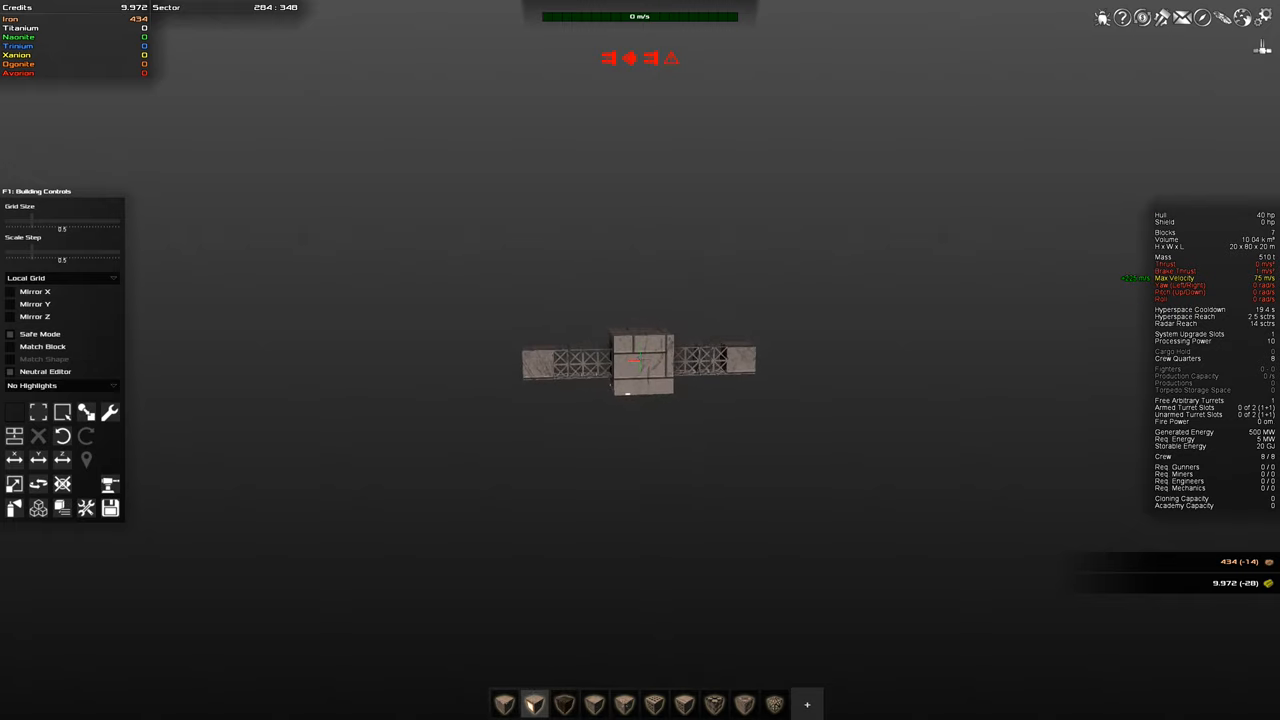
- Place engine blocks behind the core and onto the hull ends
{"action": "left_click", "coordinate": [636, 338]}
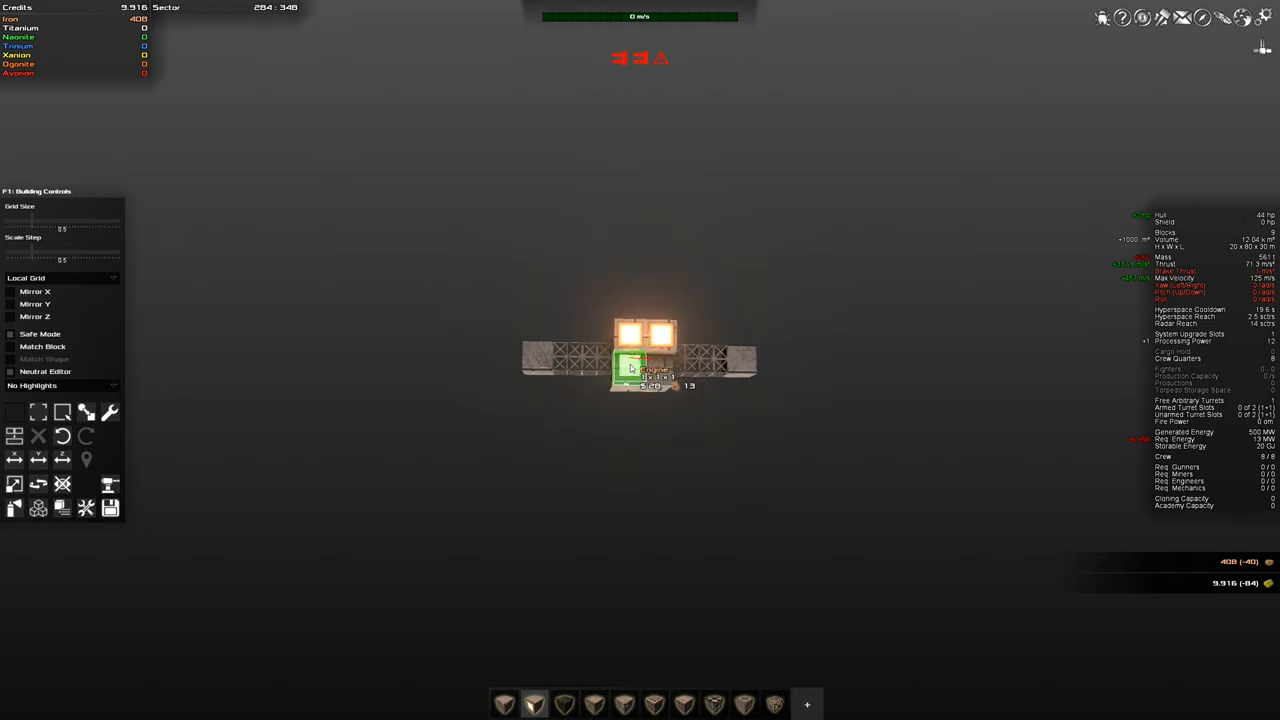
{"action": "left_click", "coordinate": [632, 368]}
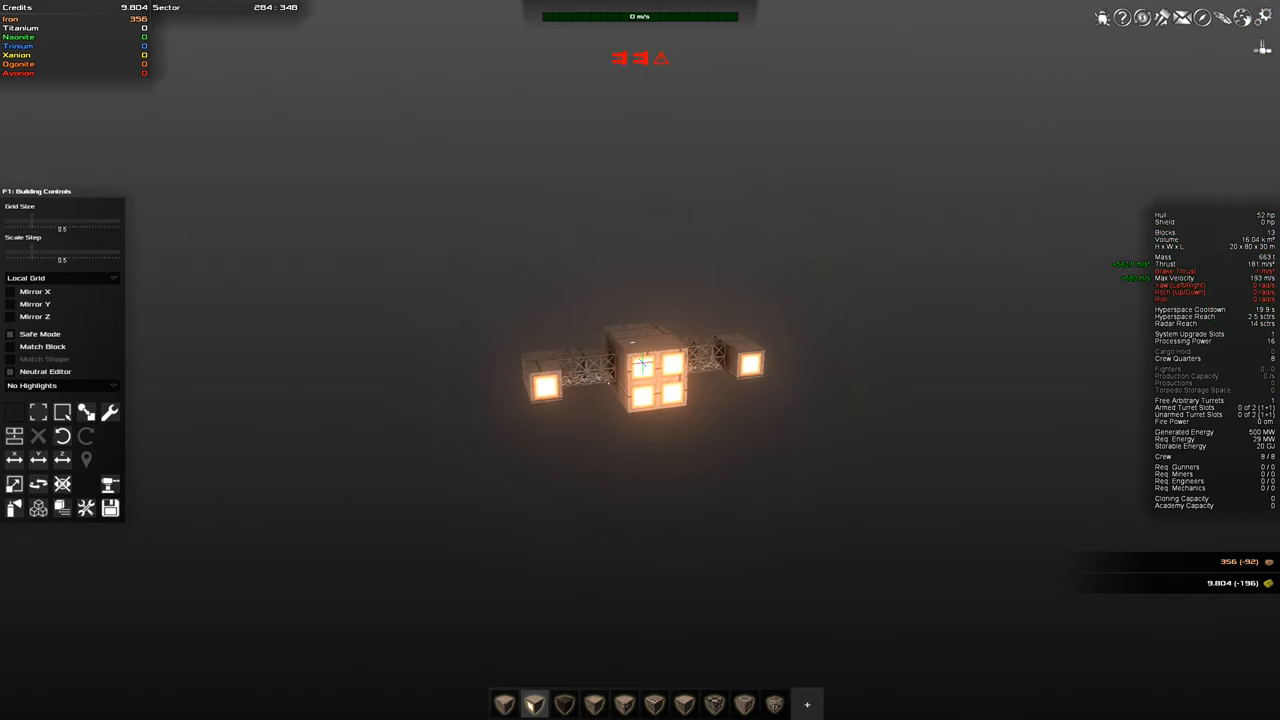
{"action": "left_click", "coordinate": [596, 704]}
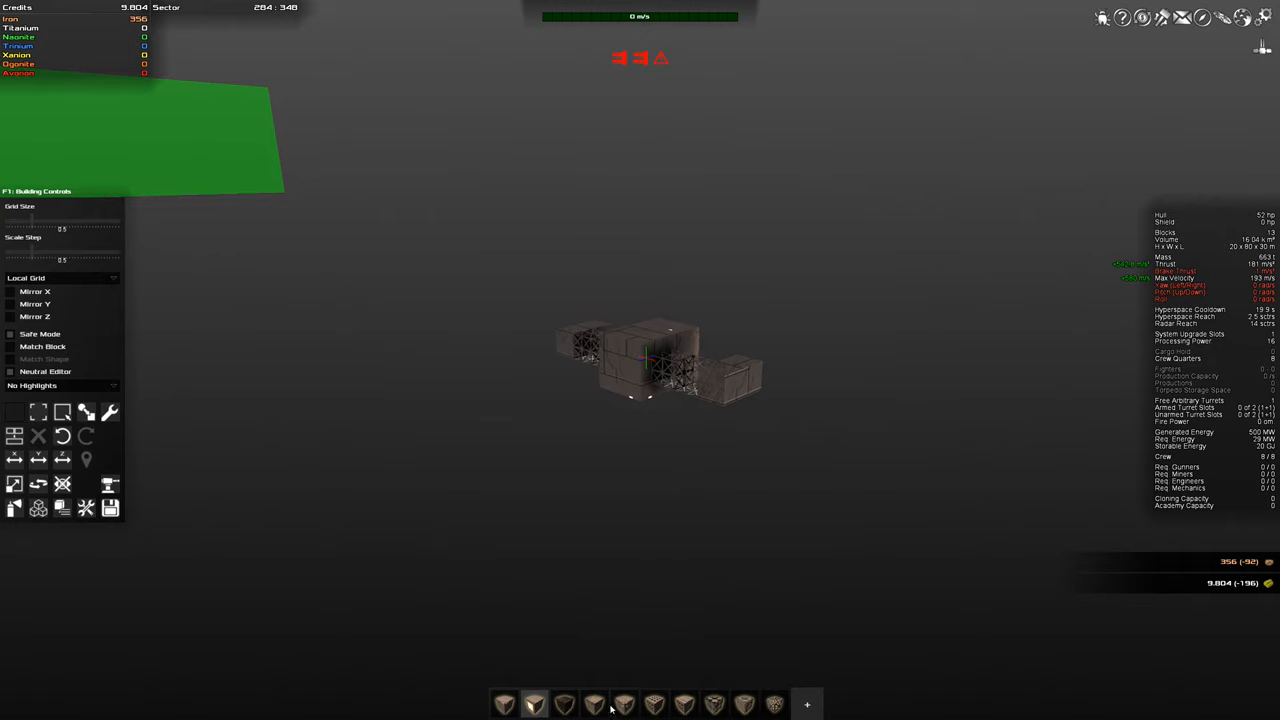
{"action": "mouse_move", "coordinate": [654, 704]}
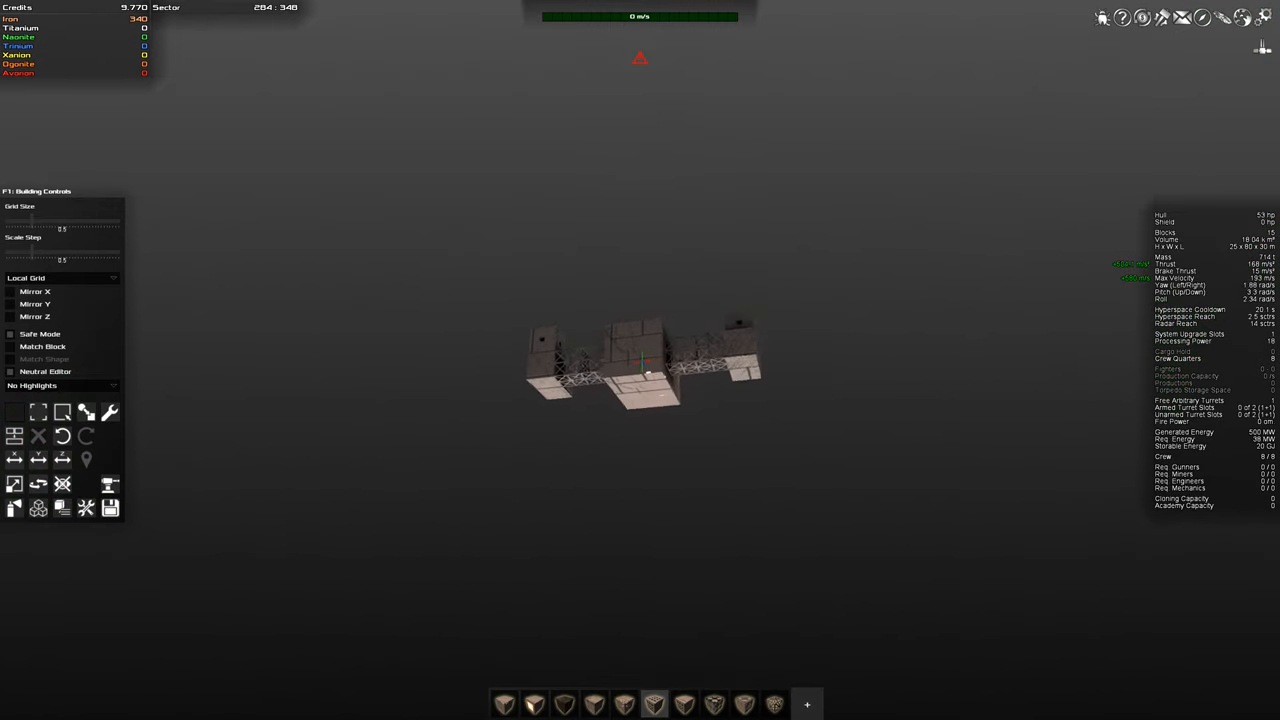
- Switch to the next block type and place one beneath the core
{"action": "left_click", "coordinate": [640, 420]}
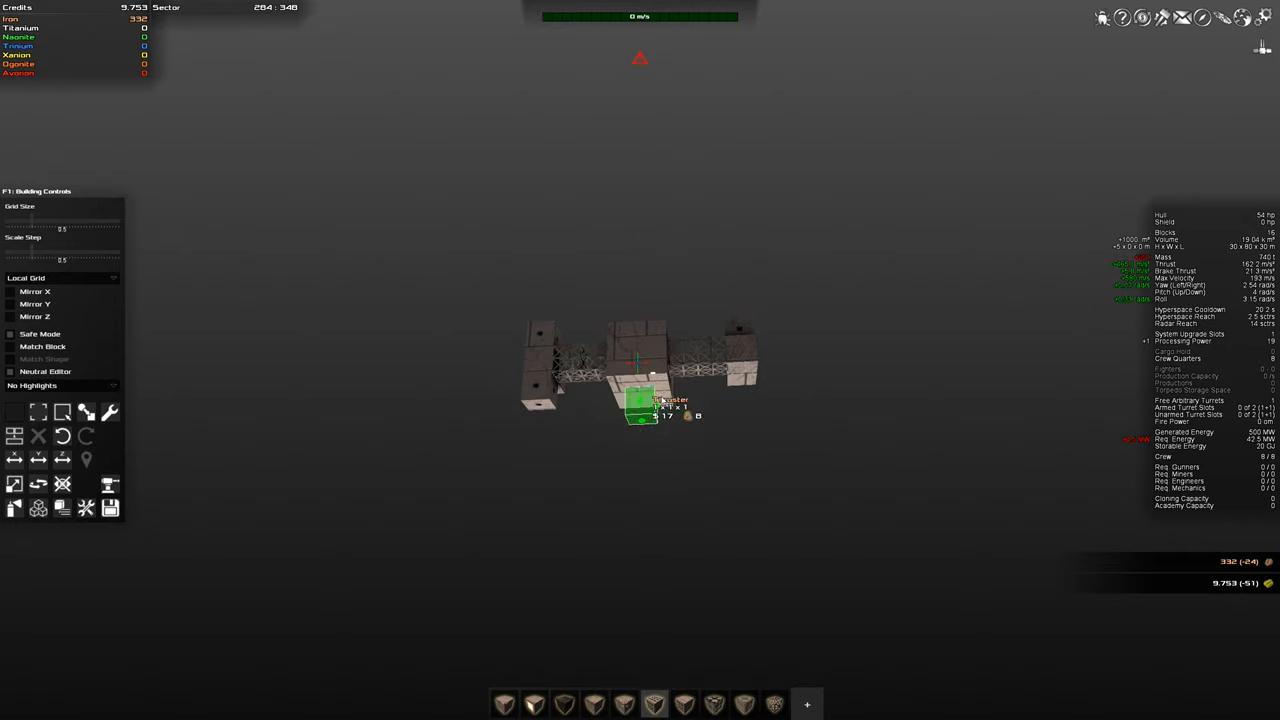
{"action": "left_click", "coordinate": [640, 414]}
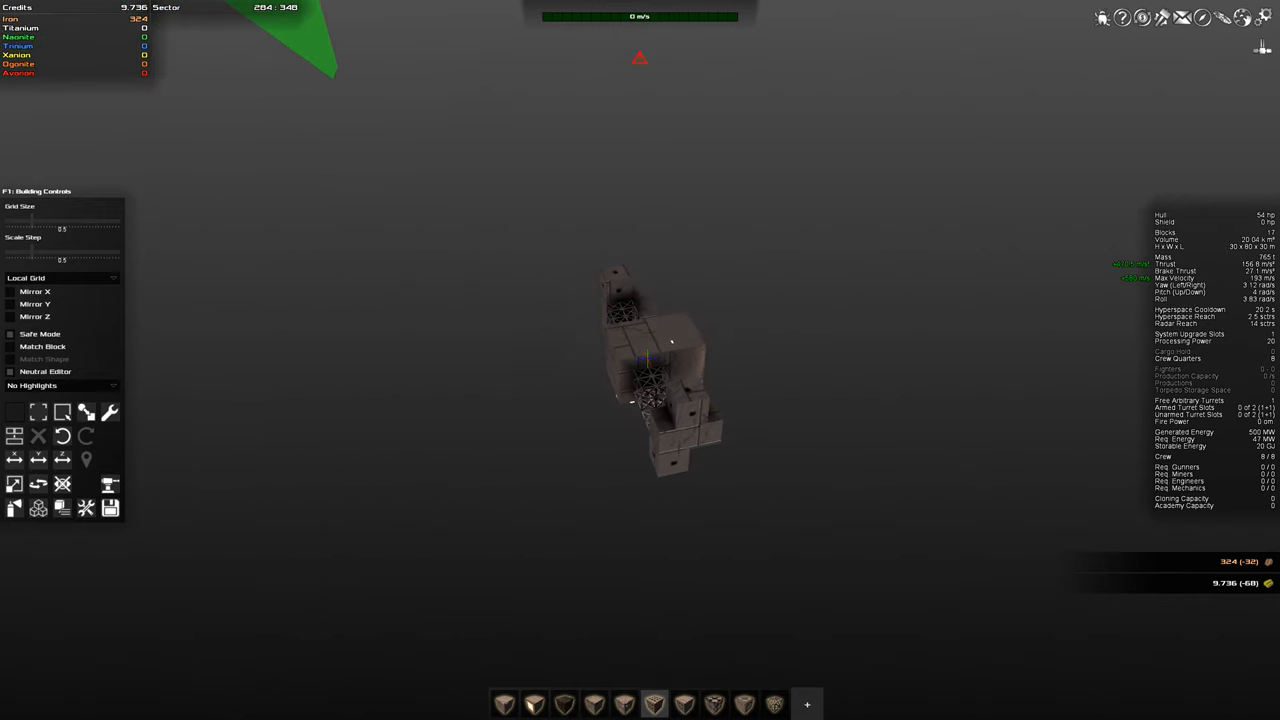
{"action": "mouse_move", "coordinate": [688, 398]}
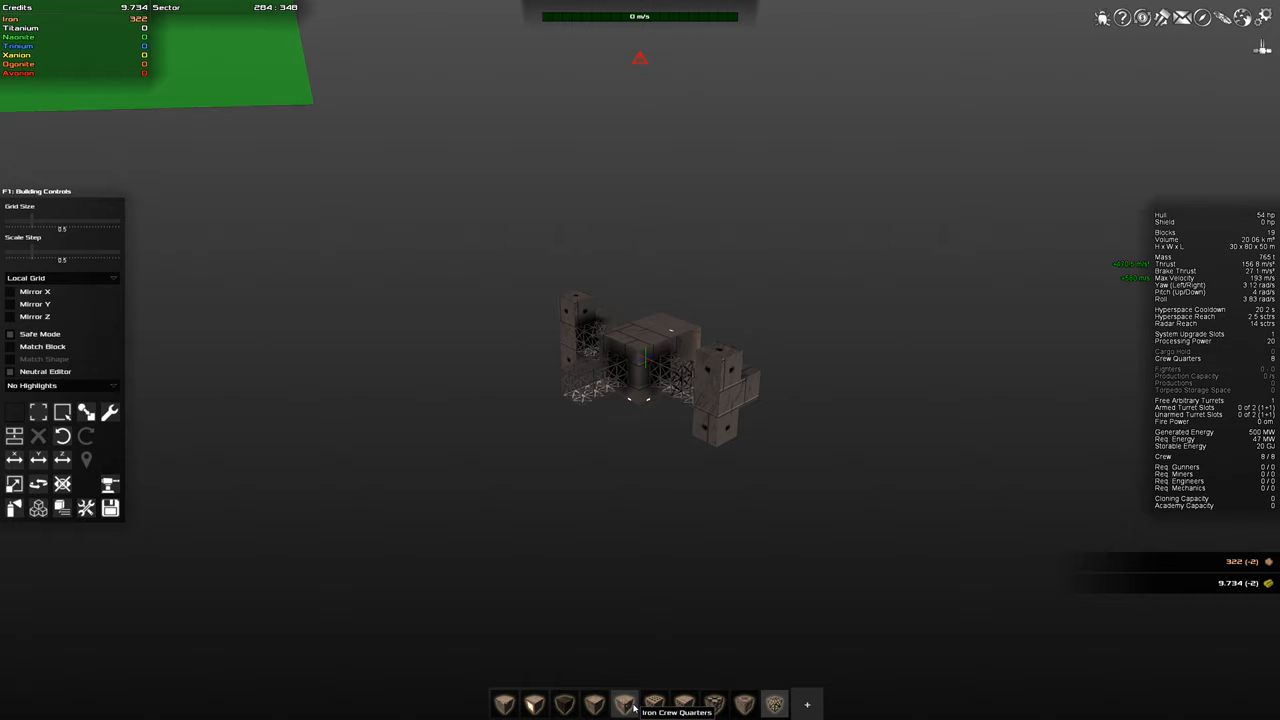
{"action": "mouse_move", "coordinate": [684, 704]}
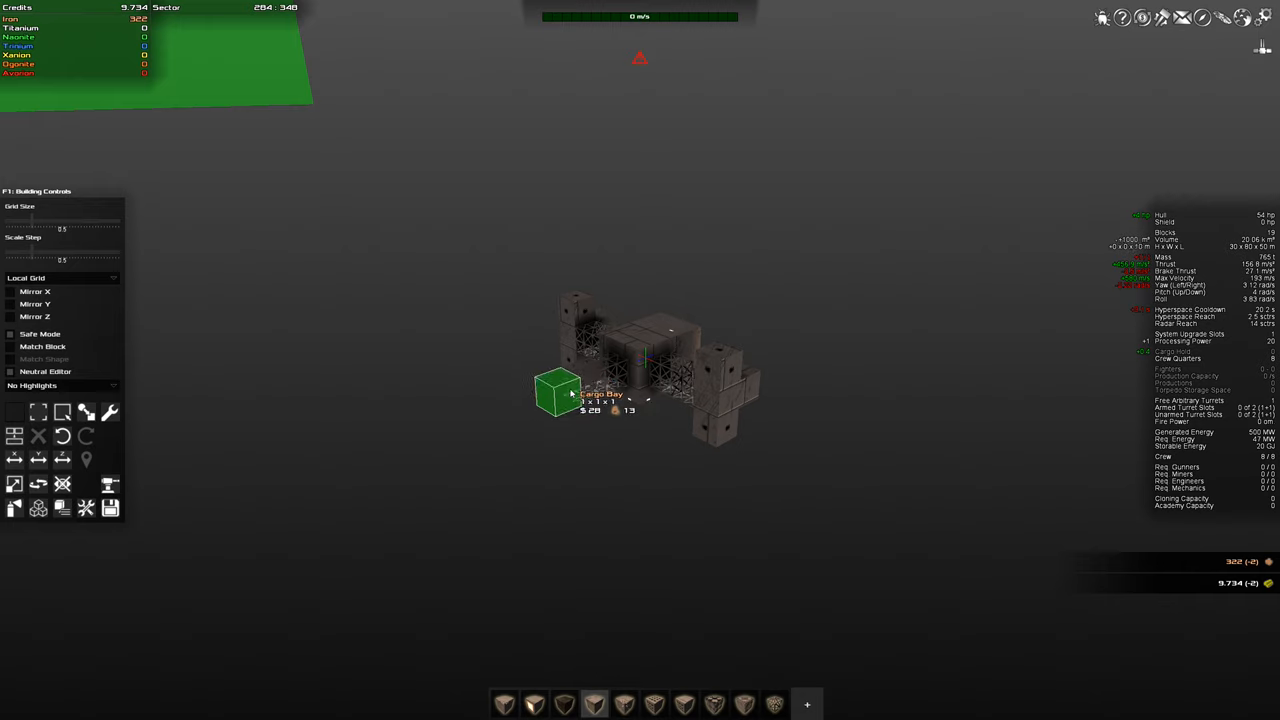
- Place an Iron Cargo Bay block beside the hull below the core
{"action": "left_click", "coordinate": [560, 396]}
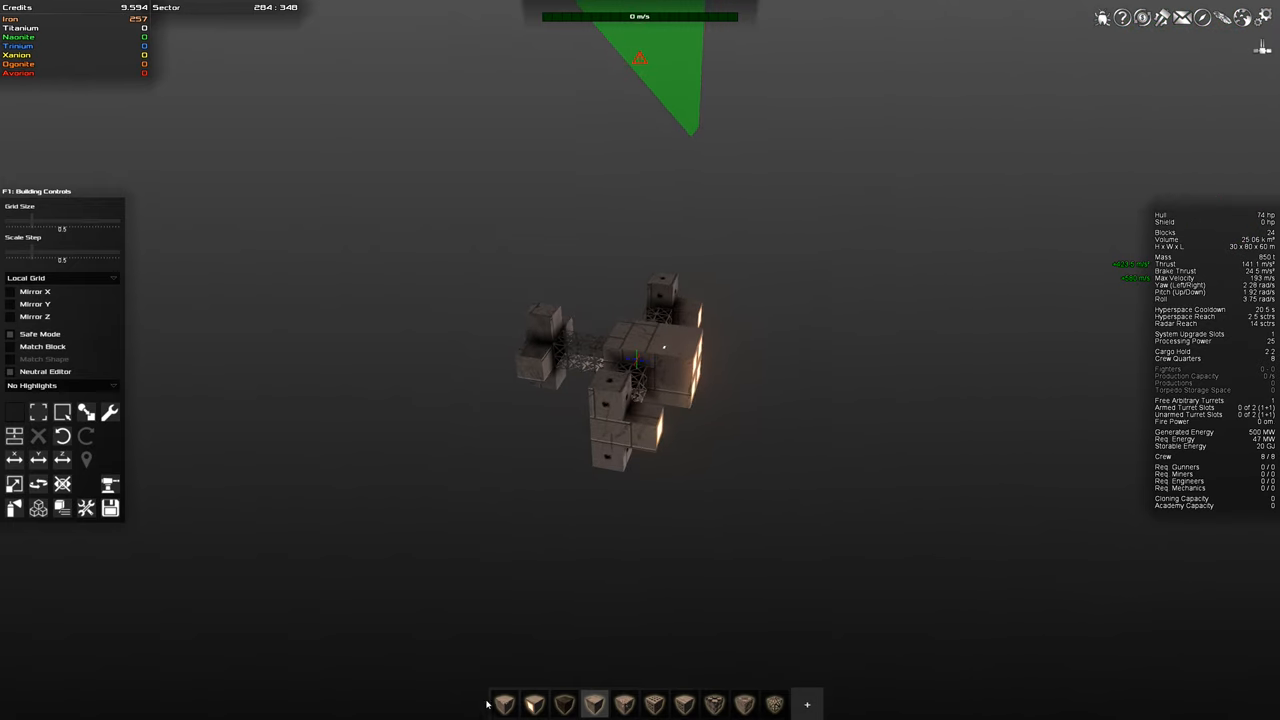
{"action": "mouse_move", "coordinate": [1204, 350]}
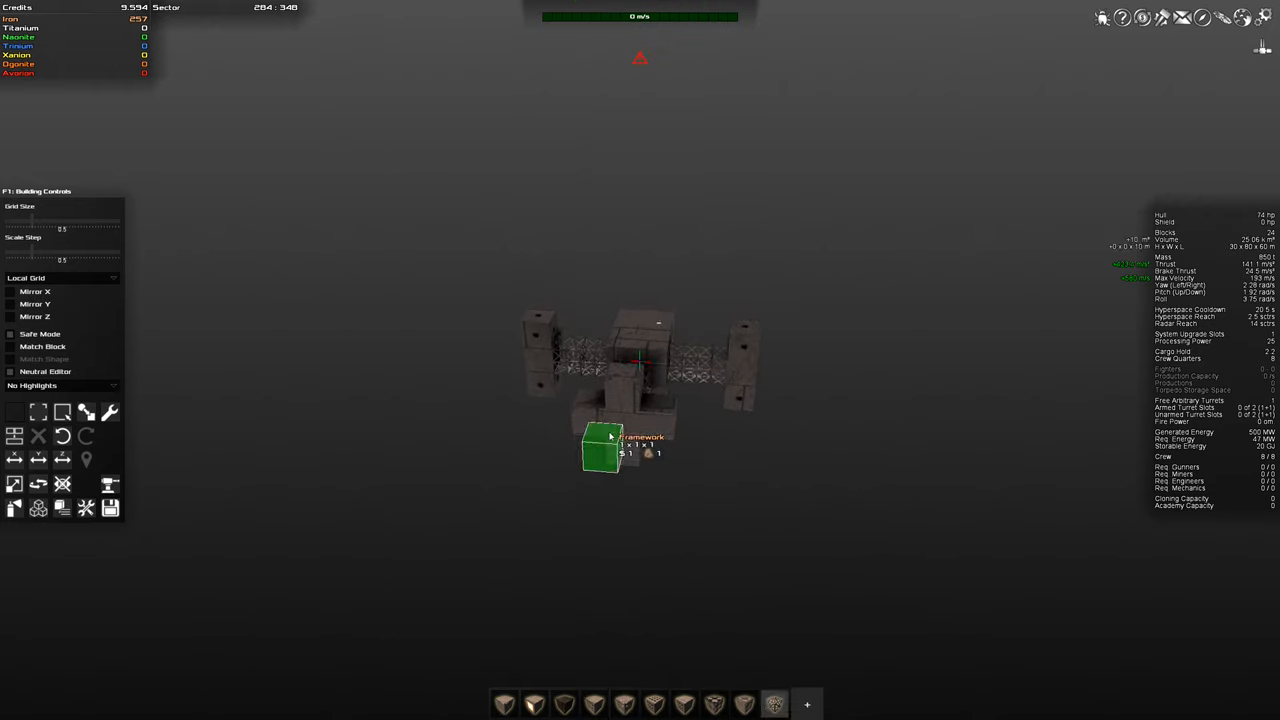
- Place Iron Crew Quarters blocks at the bottom of the ship beneath the core
{"action": "left_click", "coordinate": [604, 456]}
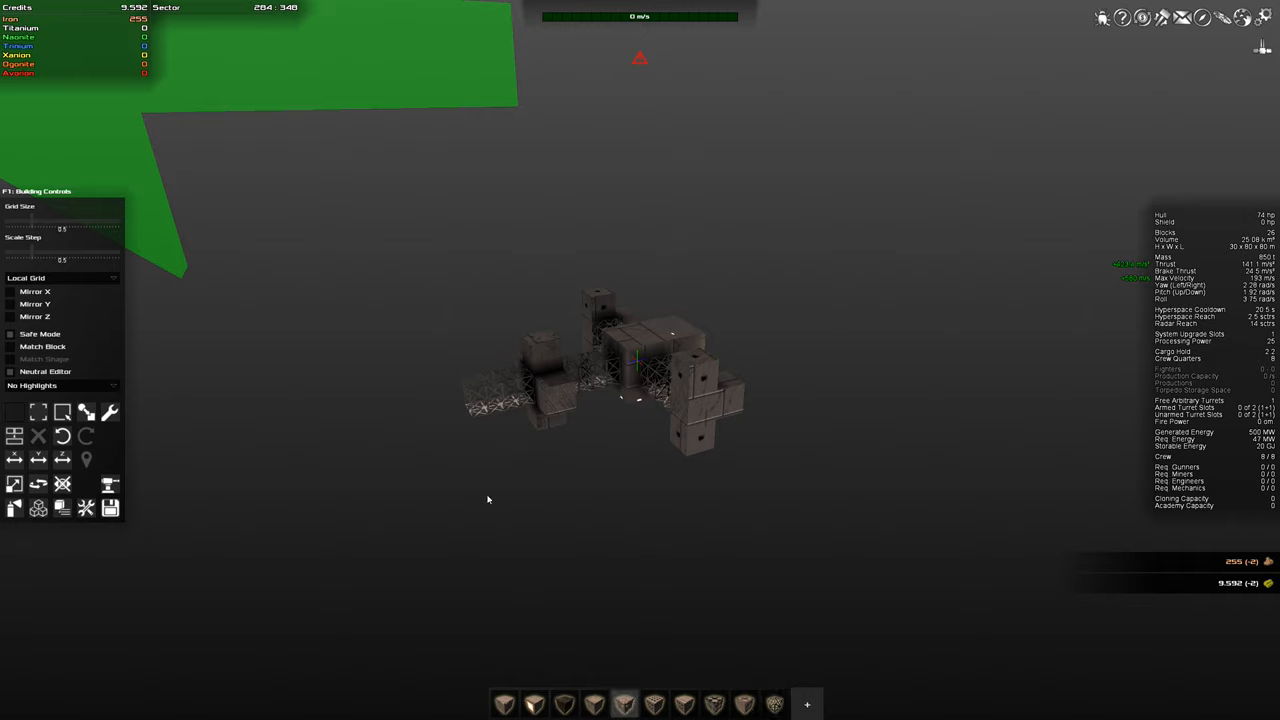
{"action": "mouse_move", "coordinate": [500, 512]}
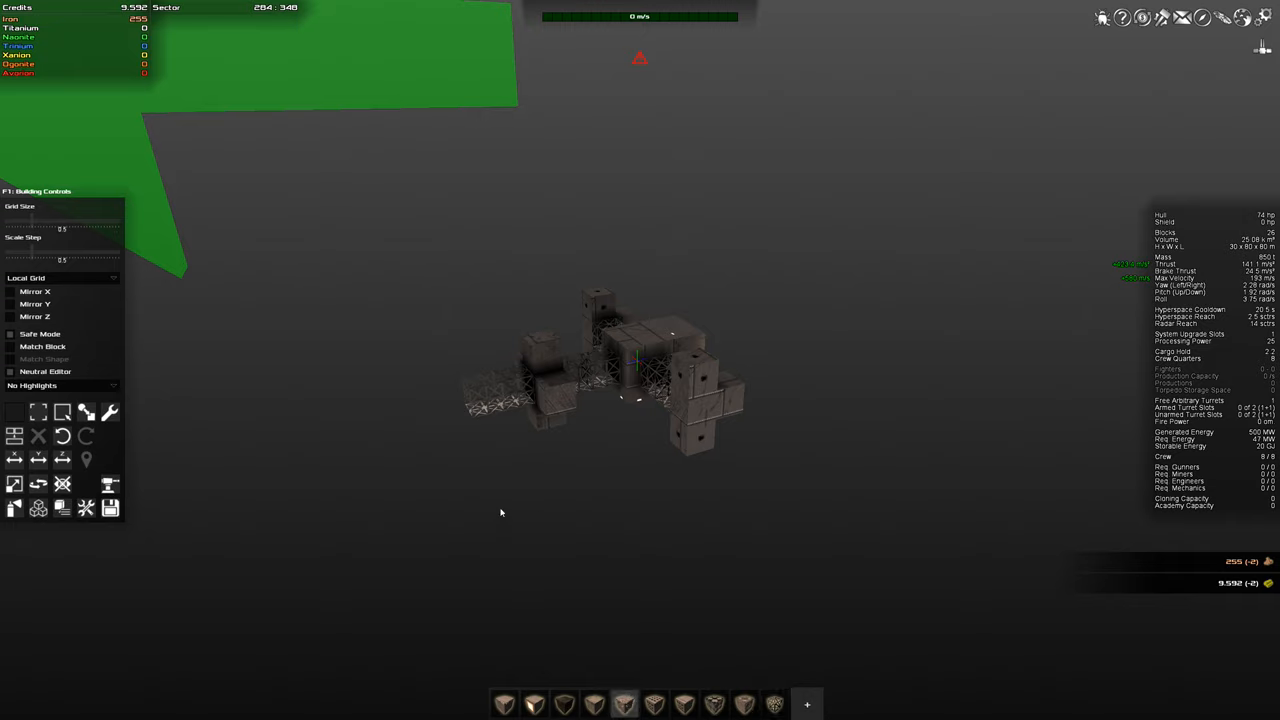
{"action": "mouse_move", "coordinate": [464, 422]}
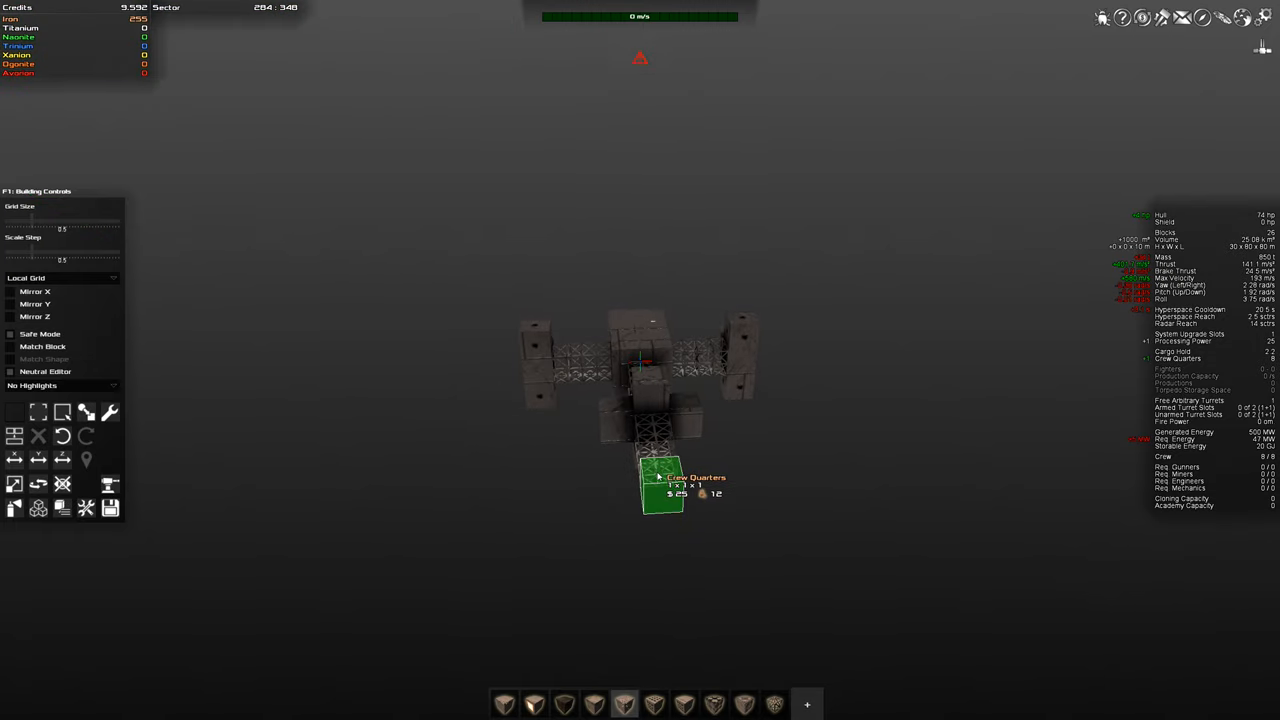
{"action": "left_click", "coordinate": [664, 504]}
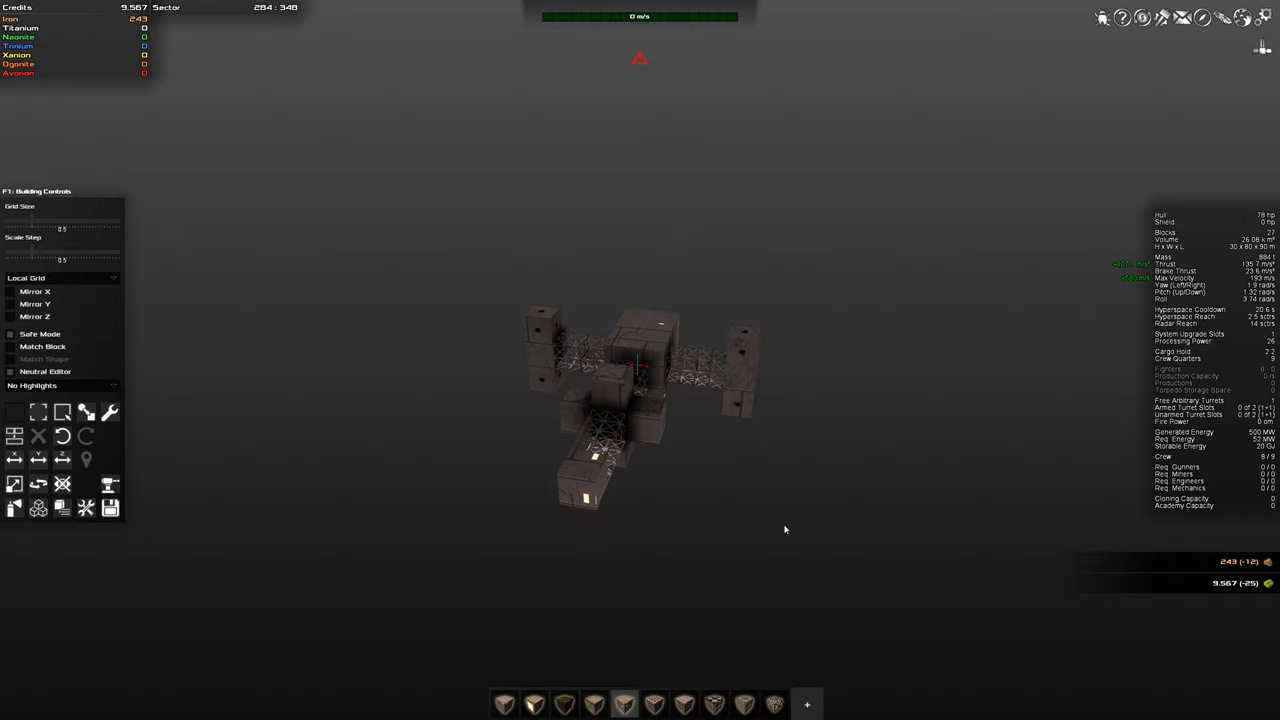
{"action": "mouse_move", "coordinate": [780, 528]}
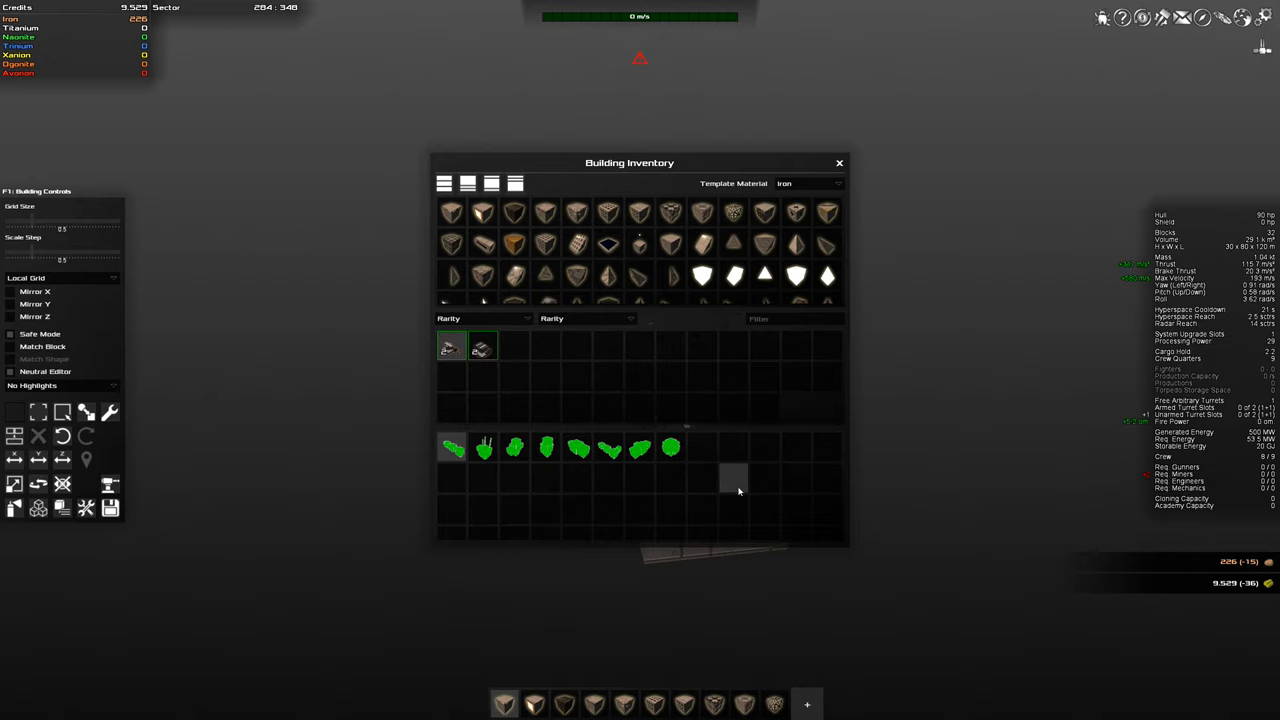
- Pick the mining turret to mount on the hull and dismiss the turret-slots tip
{"action": "left_click", "coordinate": [838, 162]}
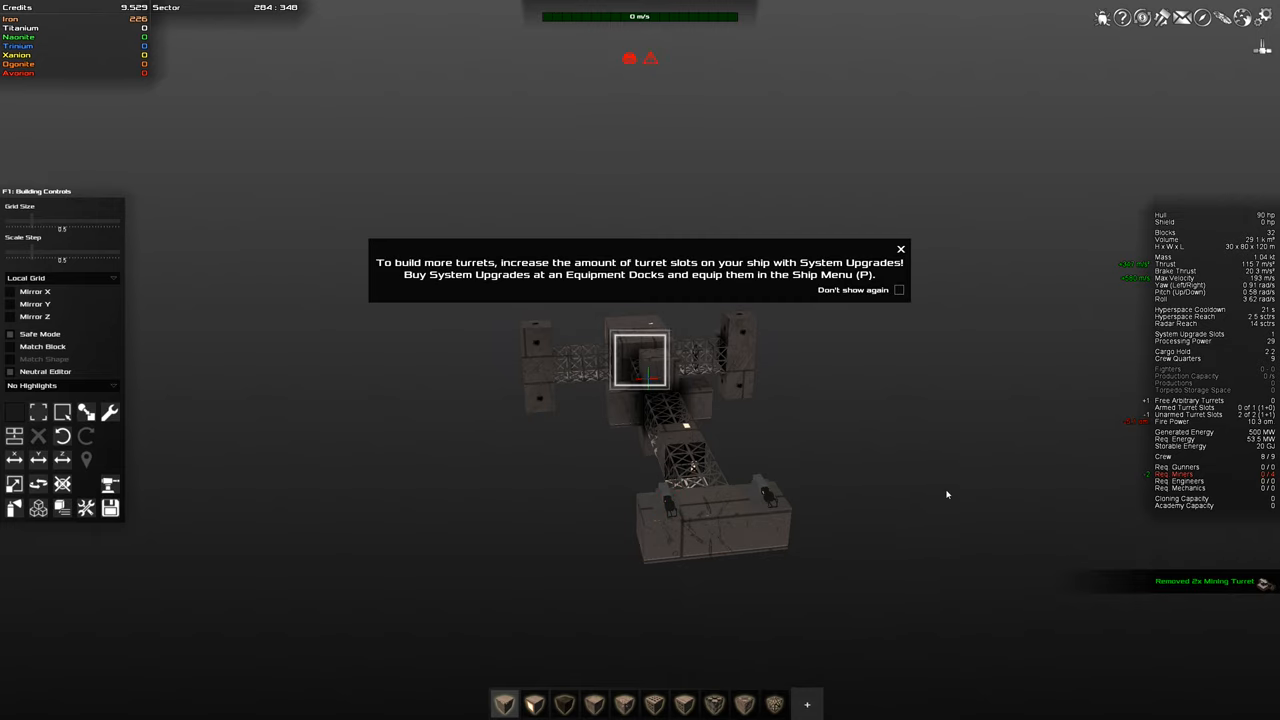
{"action": "mouse_move", "coordinate": [924, 276]}
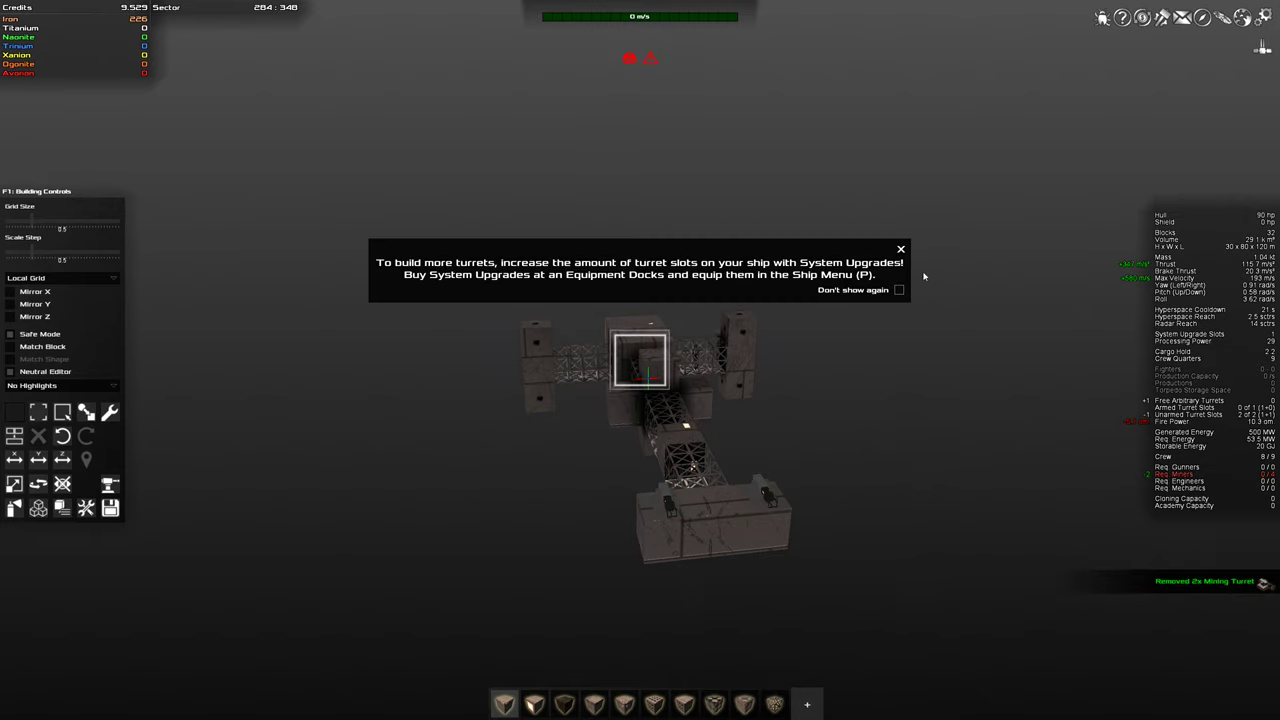
{"action": "left_click", "coordinate": [900, 248]}
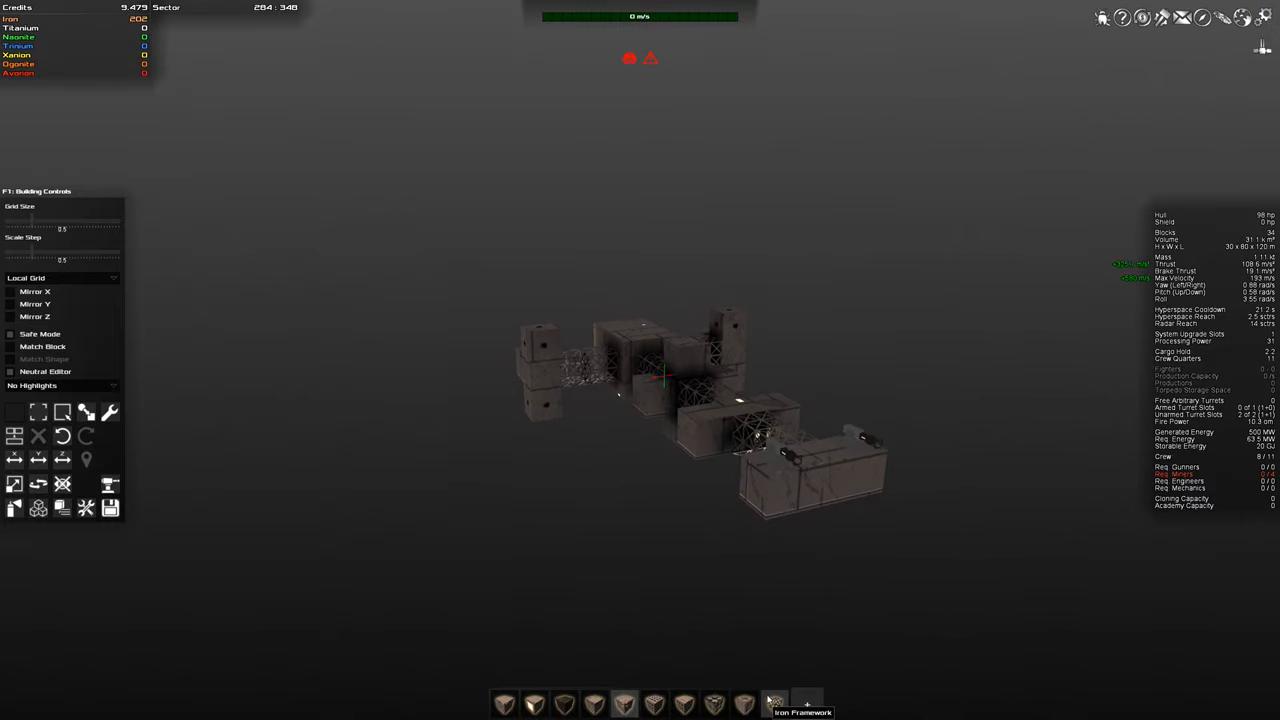
{"action": "mouse_move", "coordinate": [736, 704]}
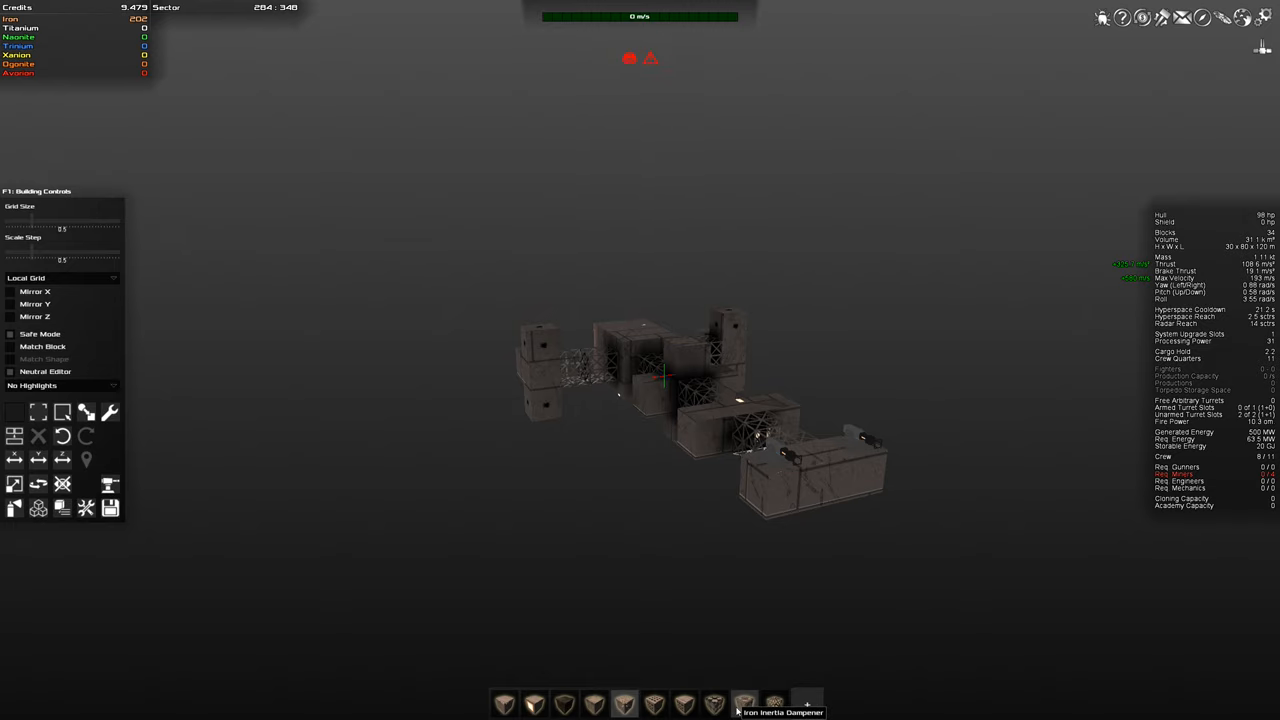
- Reopen the building inventory to pick iron engine and dampener blocks
{"action": "left_click", "coordinate": [804, 704]}
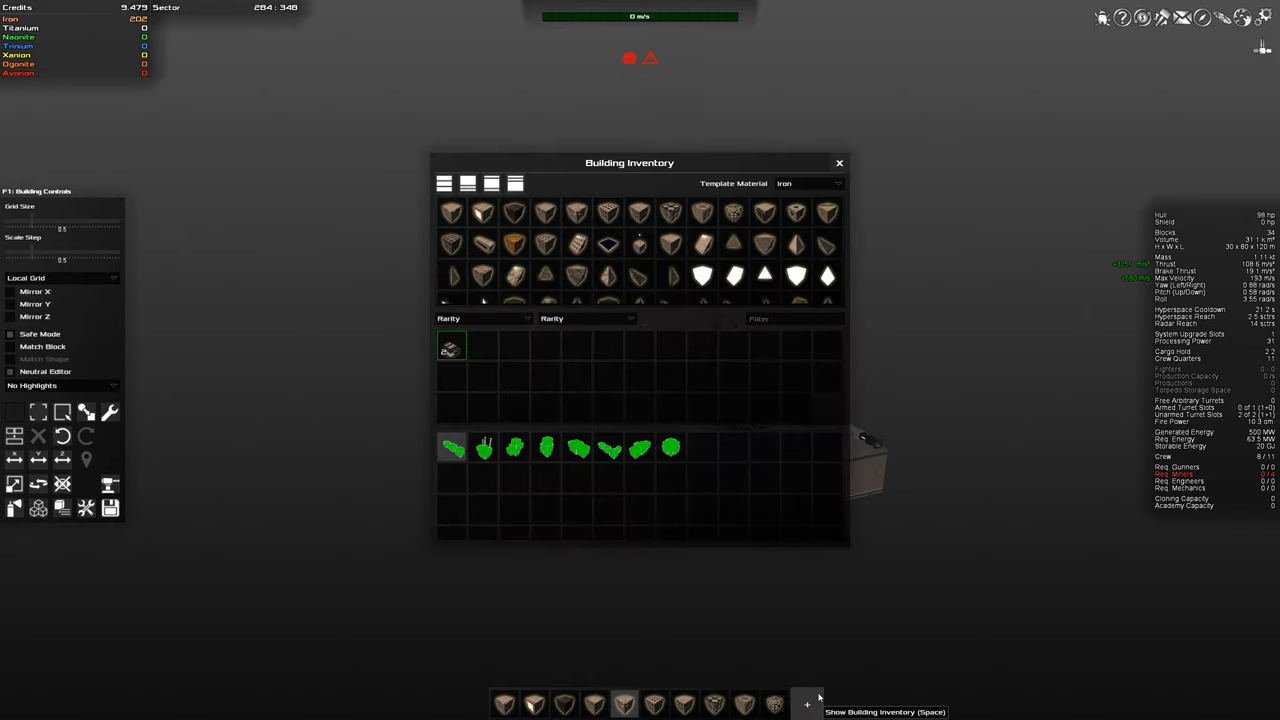
{"action": "mouse_move", "coordinate": [576, 244]}
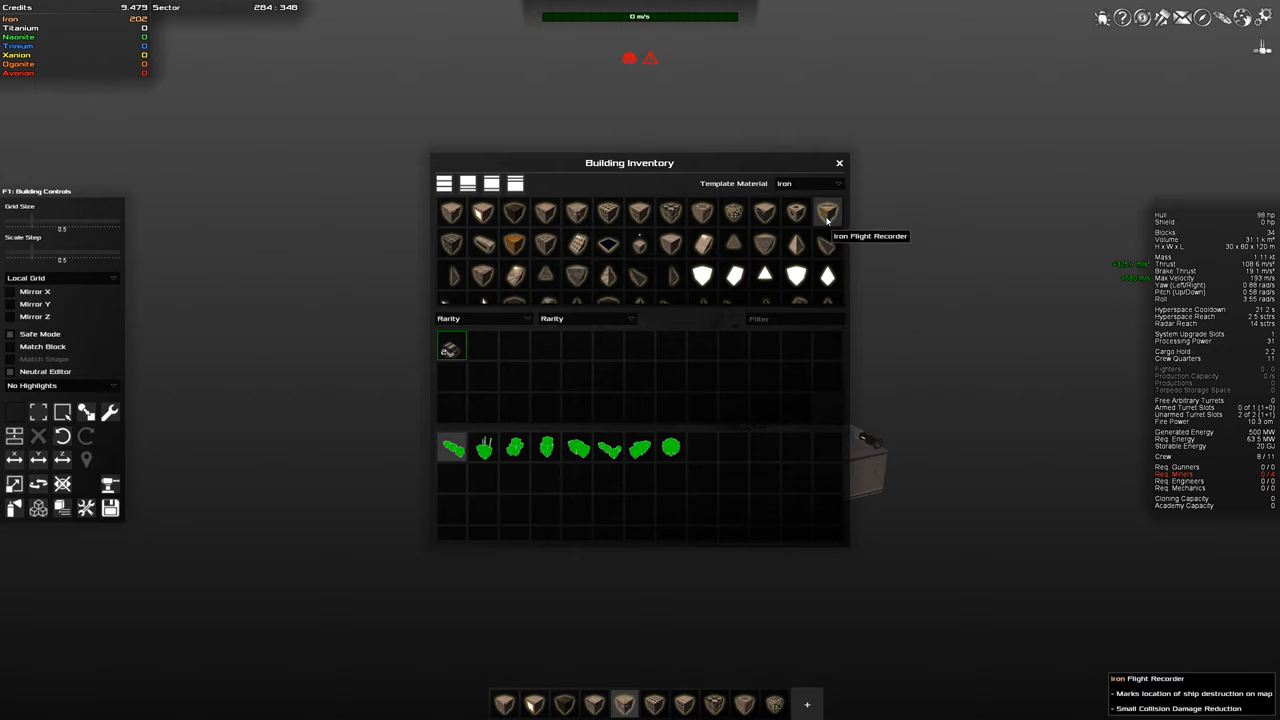
{"action": "mouse_move", "coordinate": [764, 212]}
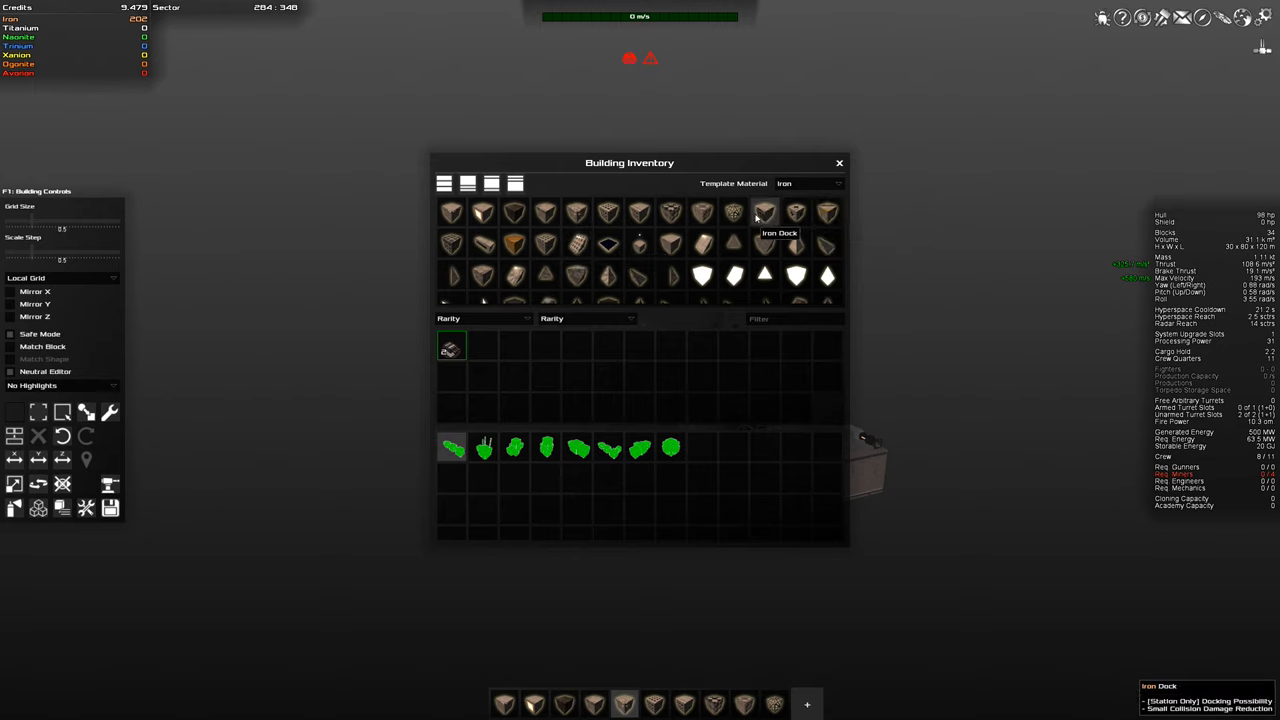
{"action": "mouse_move", "coordinate": [700, 212]}
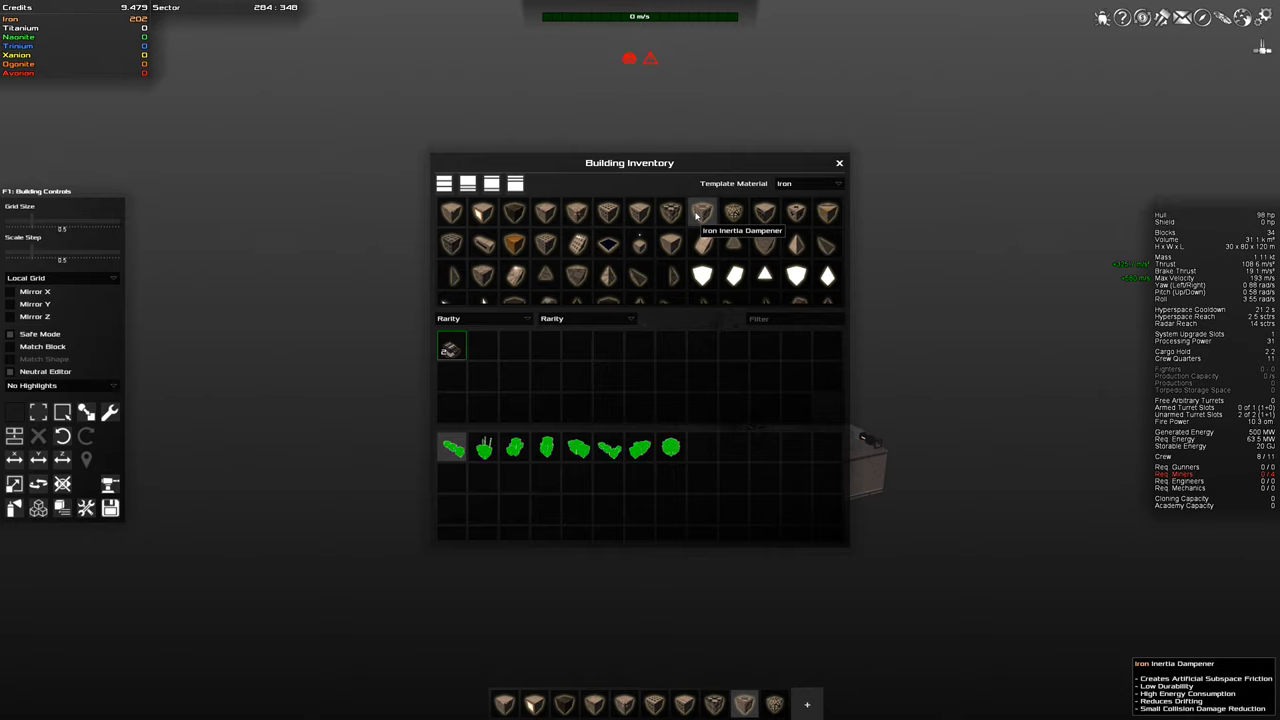
{"action": "mouse_move", "coordinate": [804, 184]}
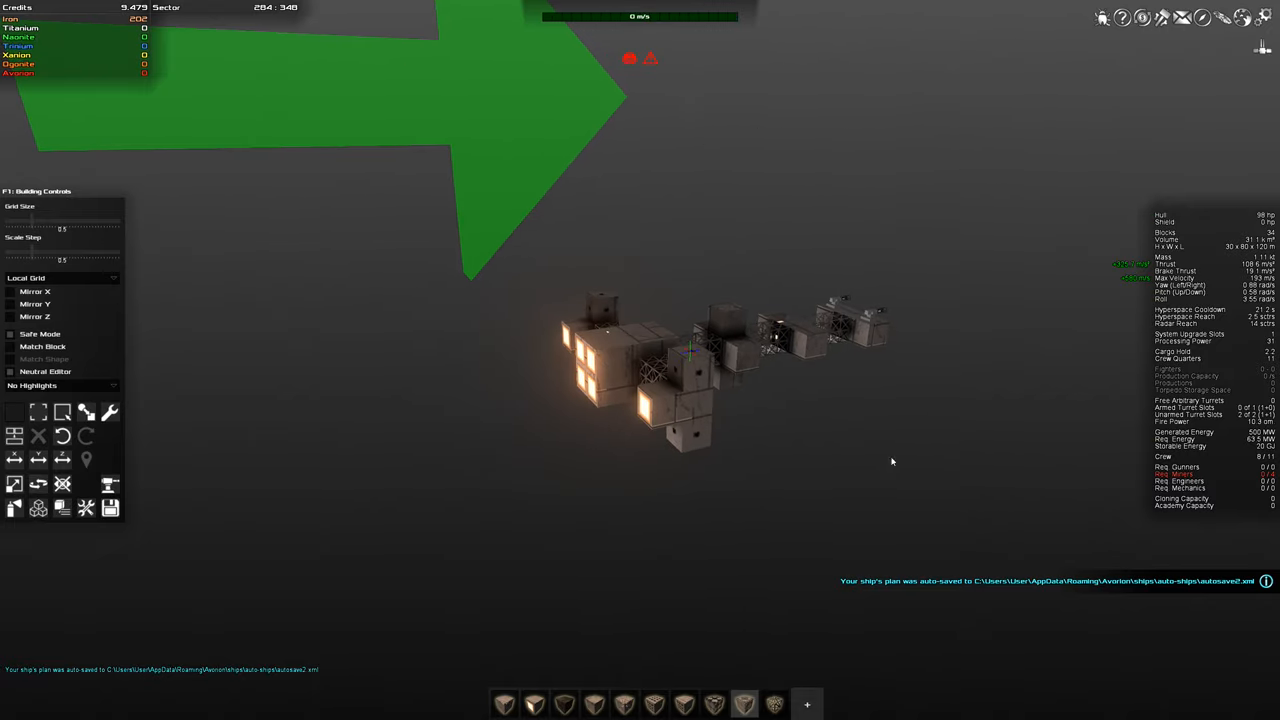
{"action": "mouse_move", "coordinate": [758, 470]}
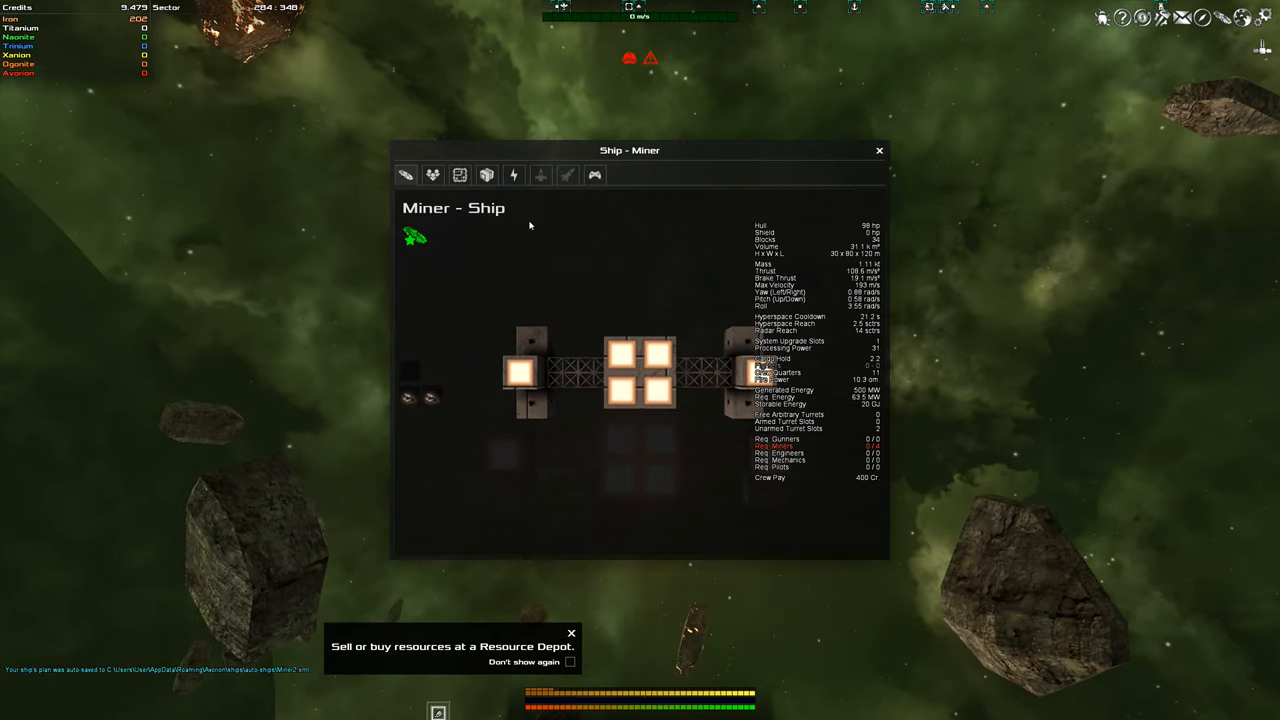
- Assign four crewmen as miners in the ship's Crew list and close the ship window
{"action": "left_click", "coordinate": [432, 176]}
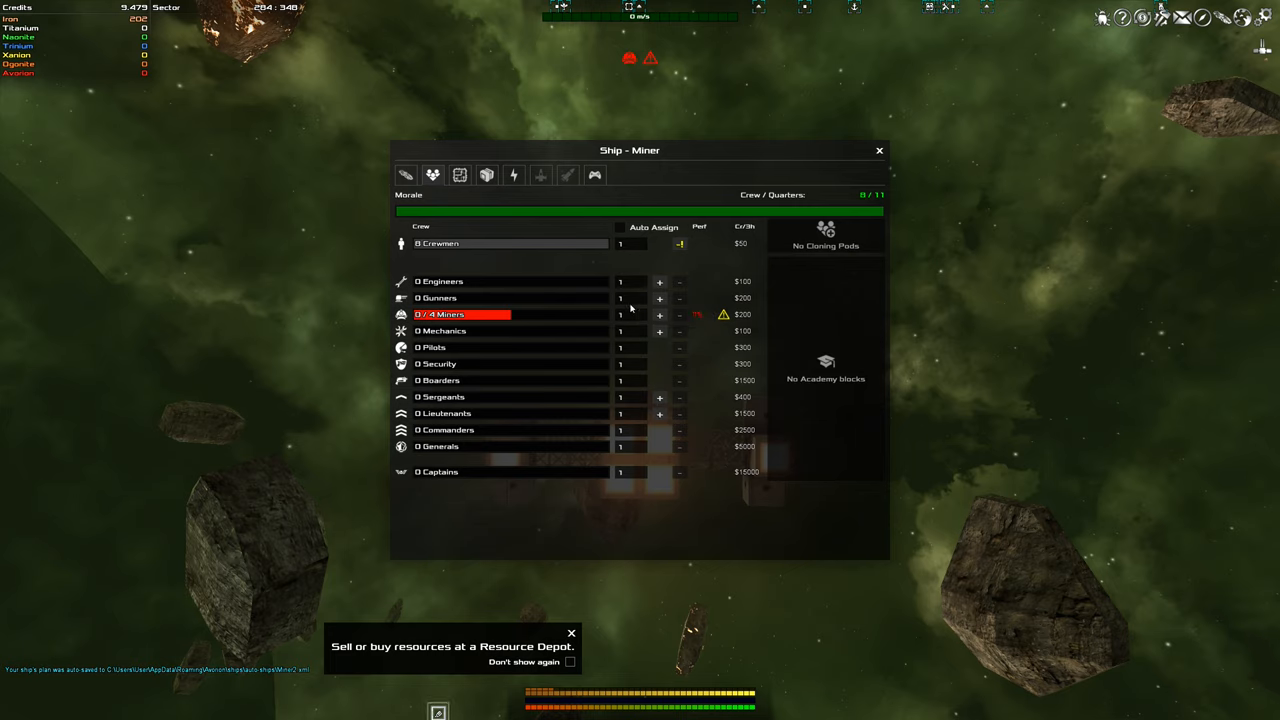
{"action": "left_click", "coordinate": [658, 314]}
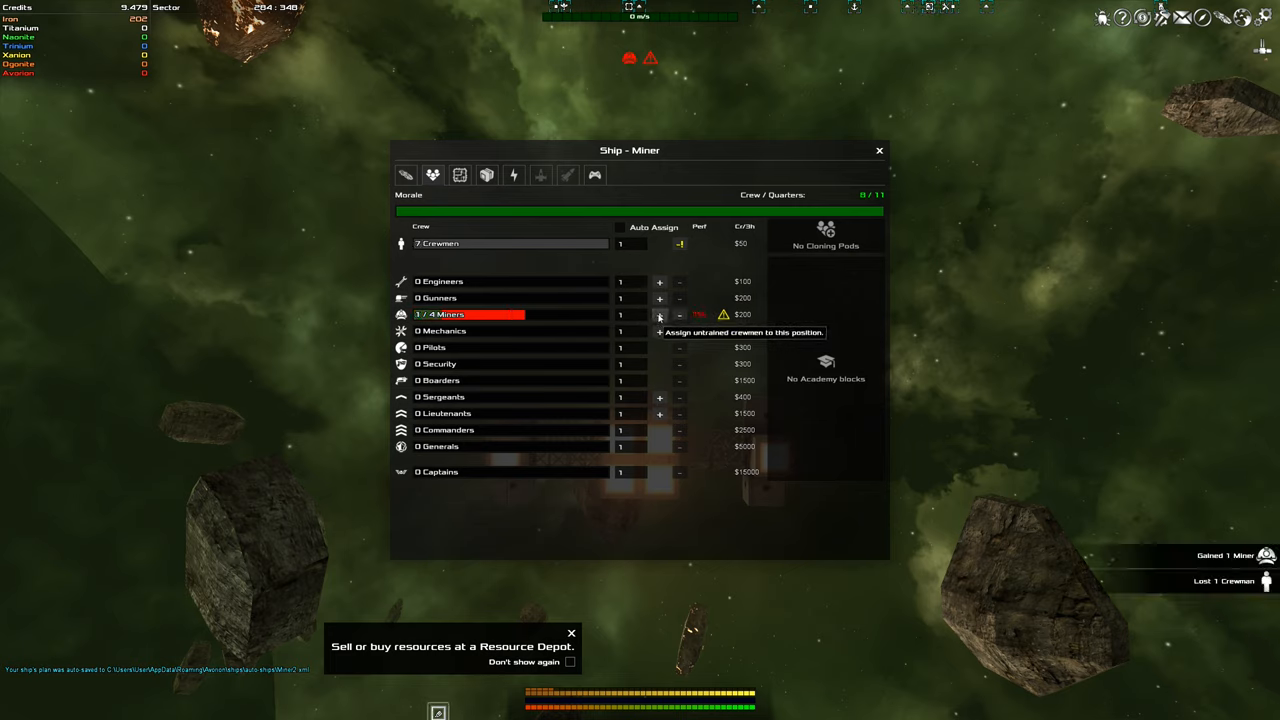
{"action": "left_click", "coordinate": [656, 314]}
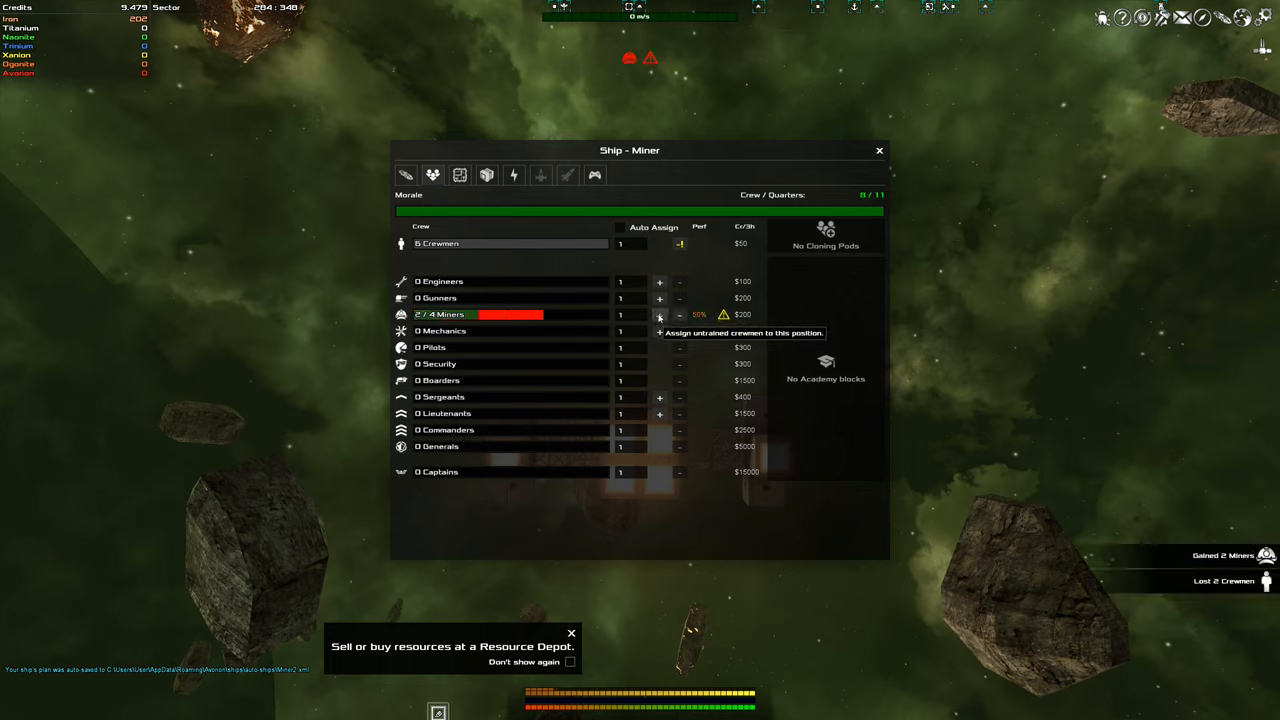
{"action": "left_click", "coordinate": [658, 314]}
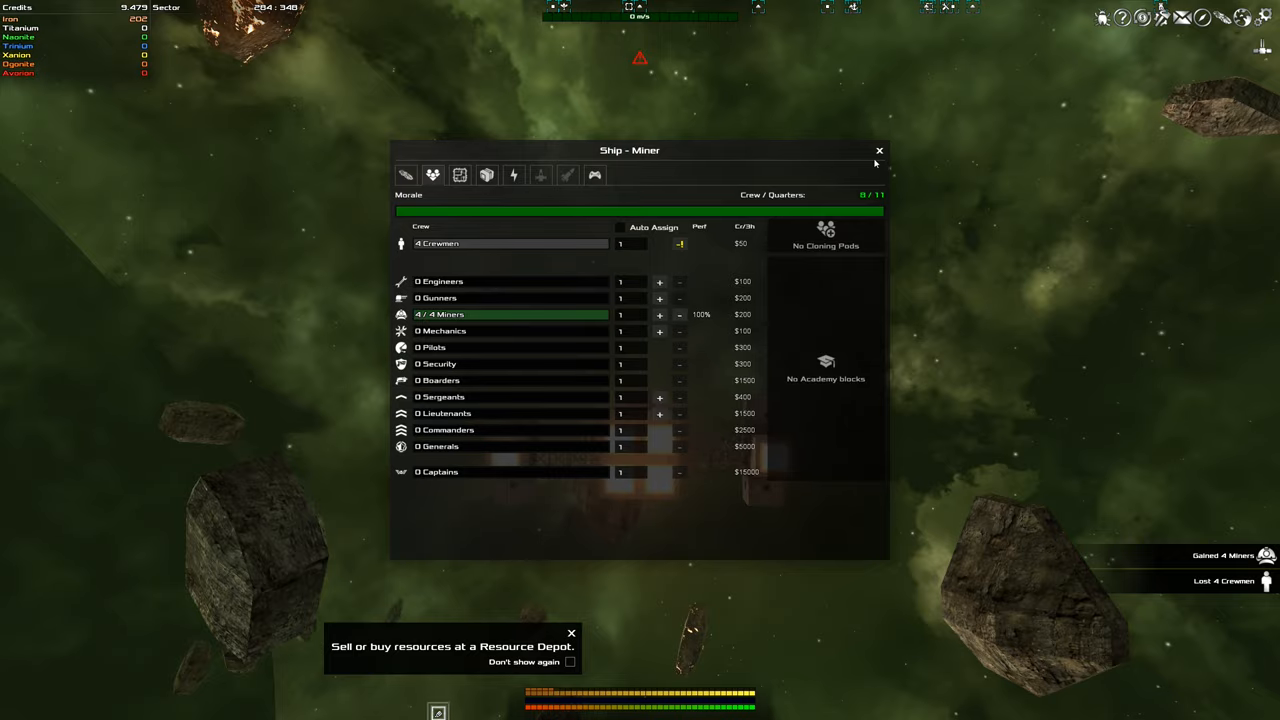
{"action": "left_click", "coordinate": [878, 150]}
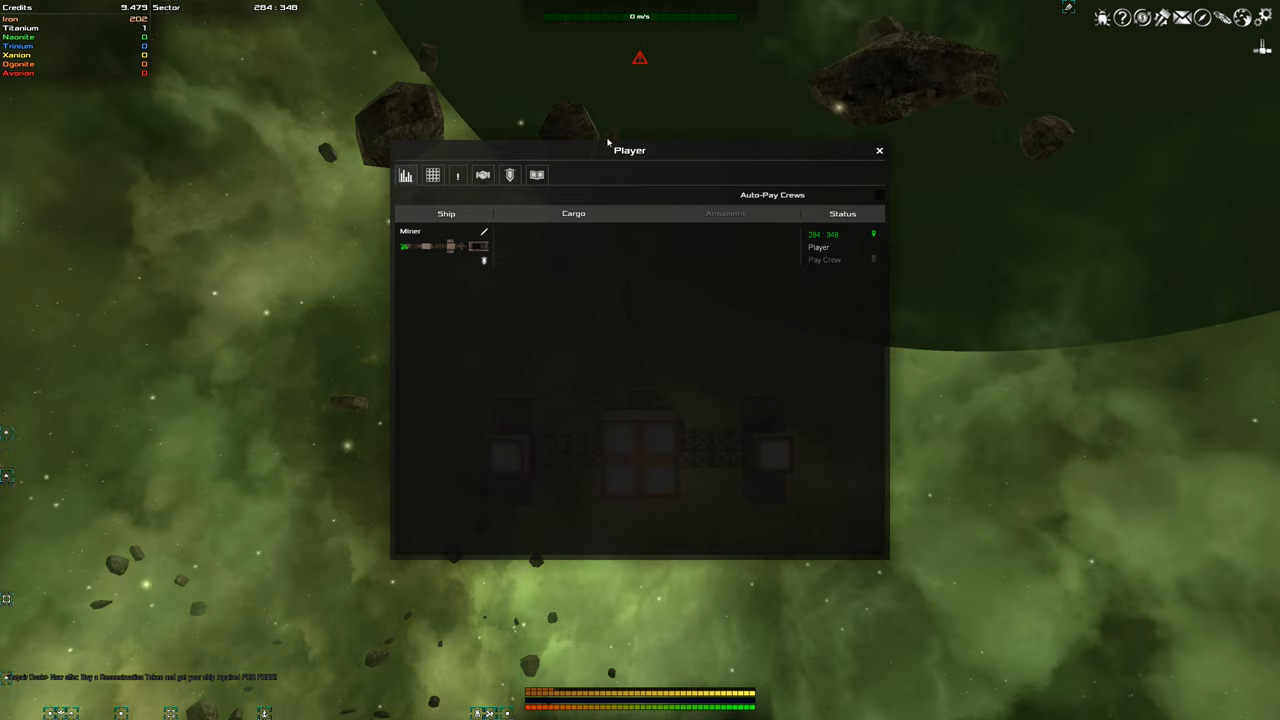
{"action": "mouse_move", "coordinate": [516, 236]}
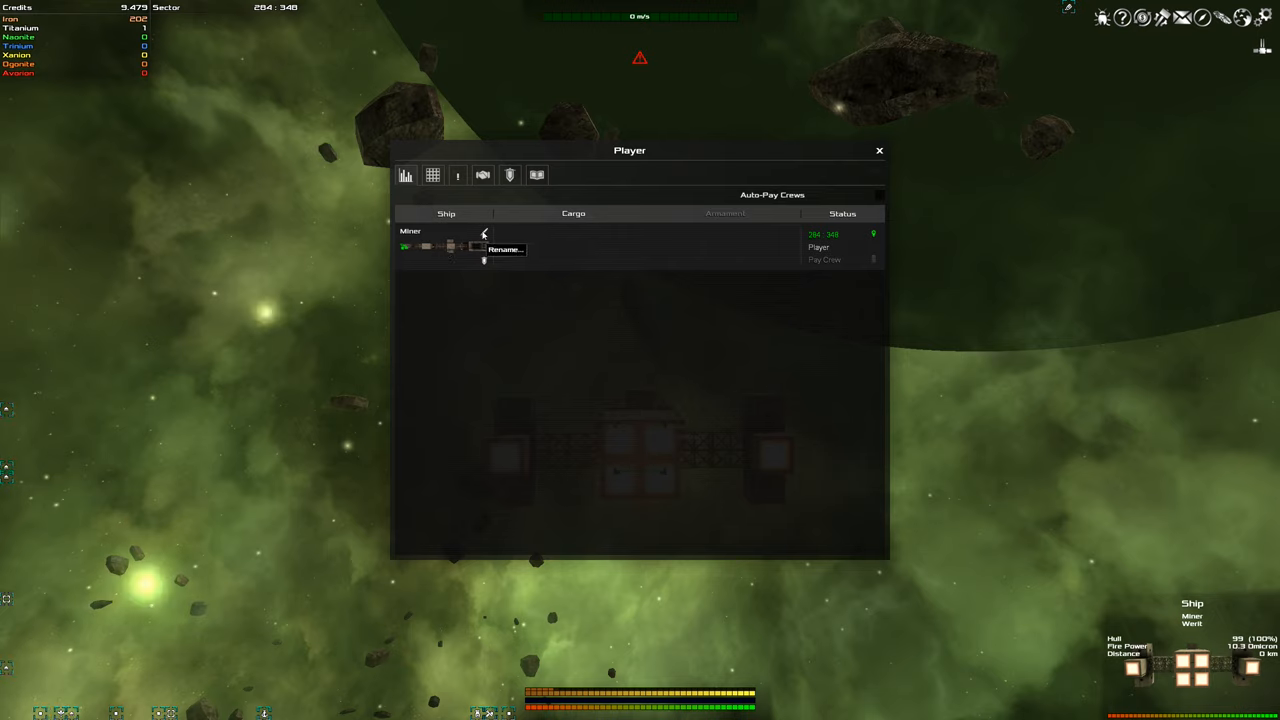
{"action": "mouse_move", "coordinate": [436, 174]}
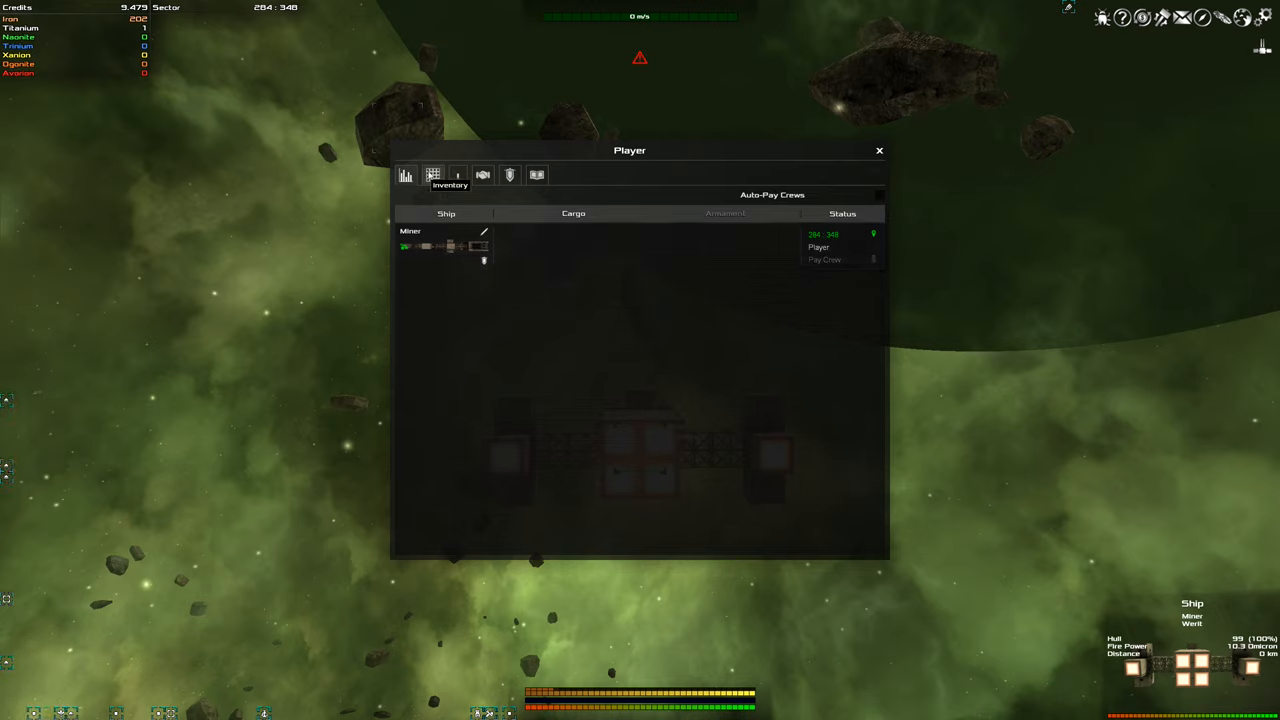
- Review the inventory's chaingun turret, then view relation status with The Eobo faction
{"action": "left_click", "coordinate": [432, 174]}
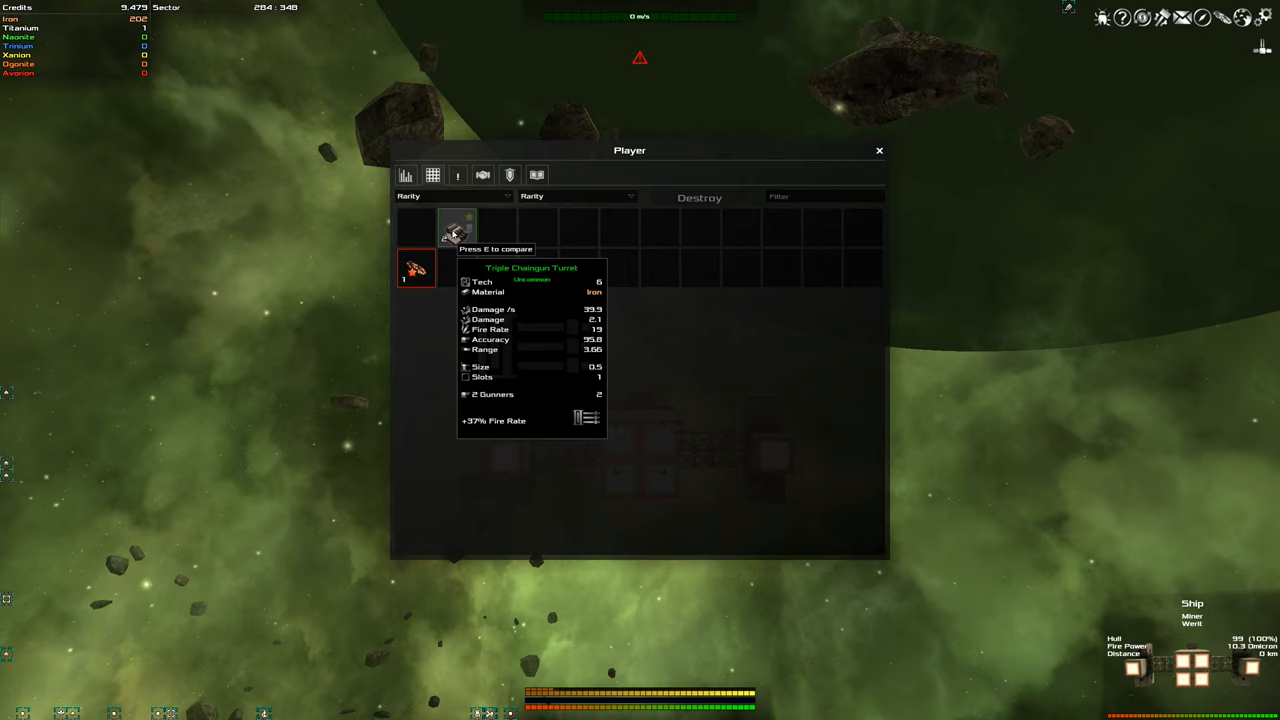
{"action": "mouse_move", "coordinate": [460, 200]}
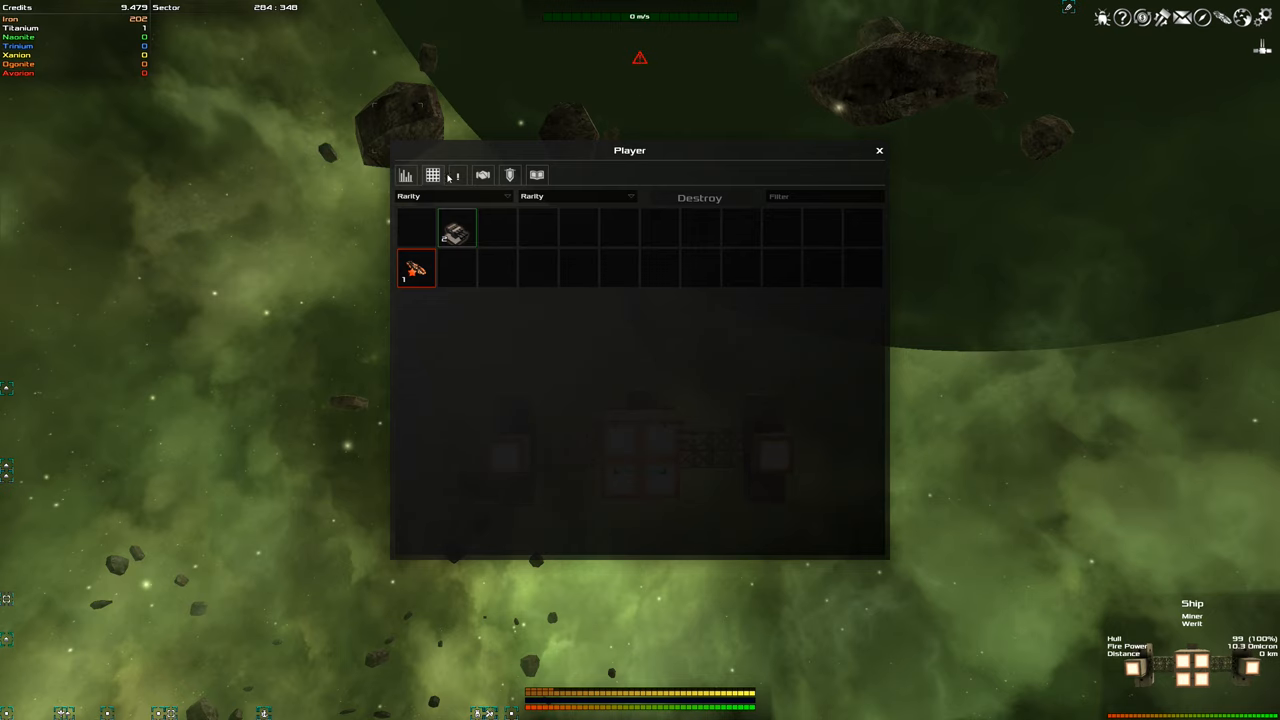
{"action": "left_click", "coordinate": [508, 176]}
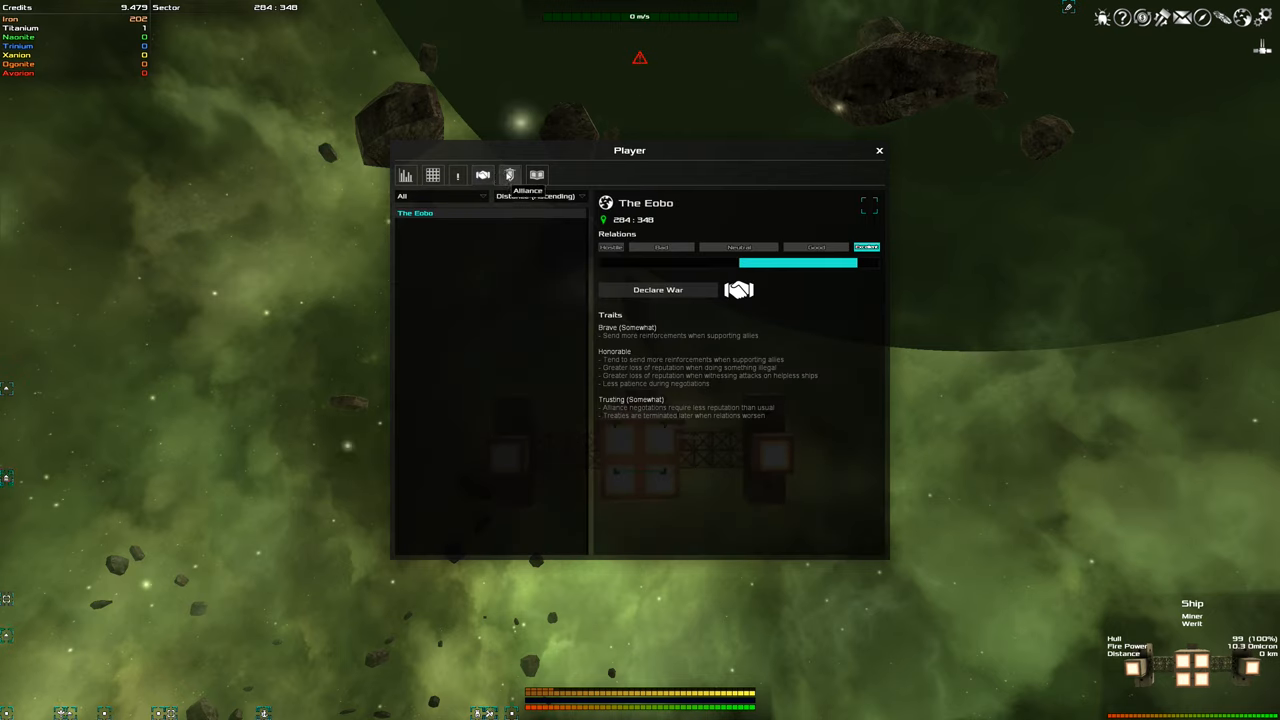
- Browse the encyclopedia's Building topics down to the Titanium entry, then close the overview
{"action": "left_click", "coordinate": [536, 176]}
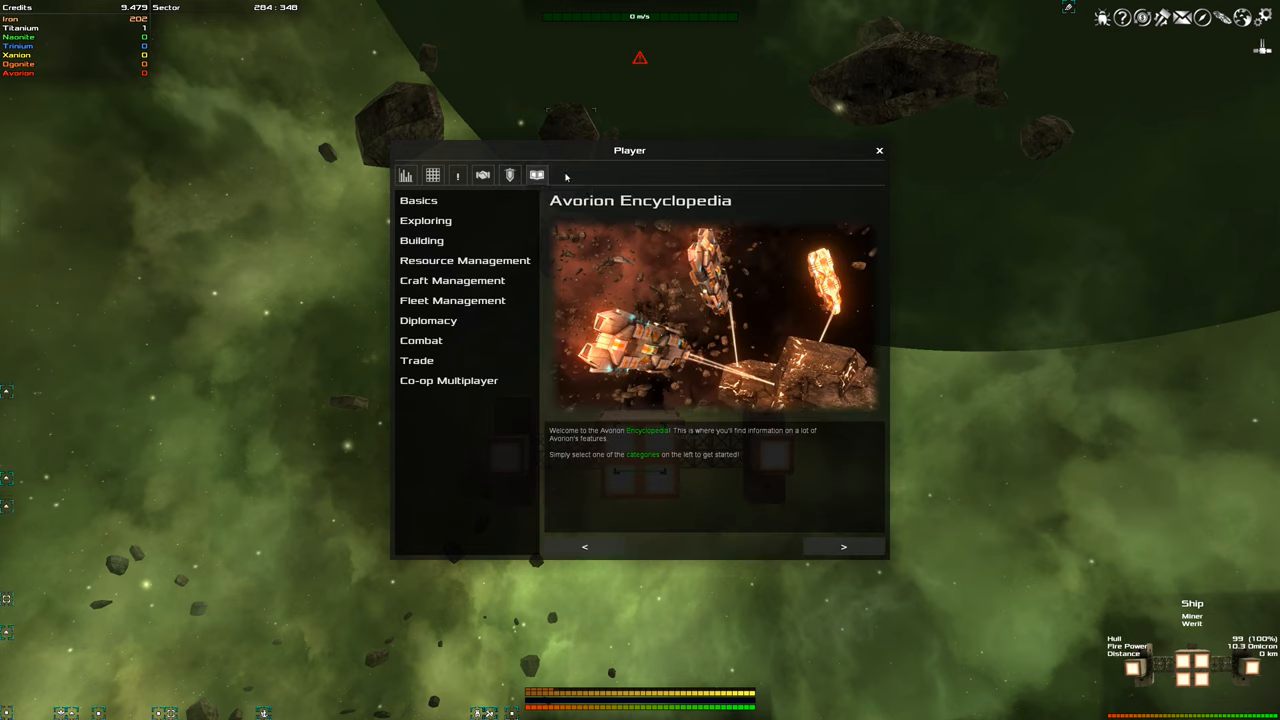
{"action": "mouse_move", "coordinate": [434, 232]}
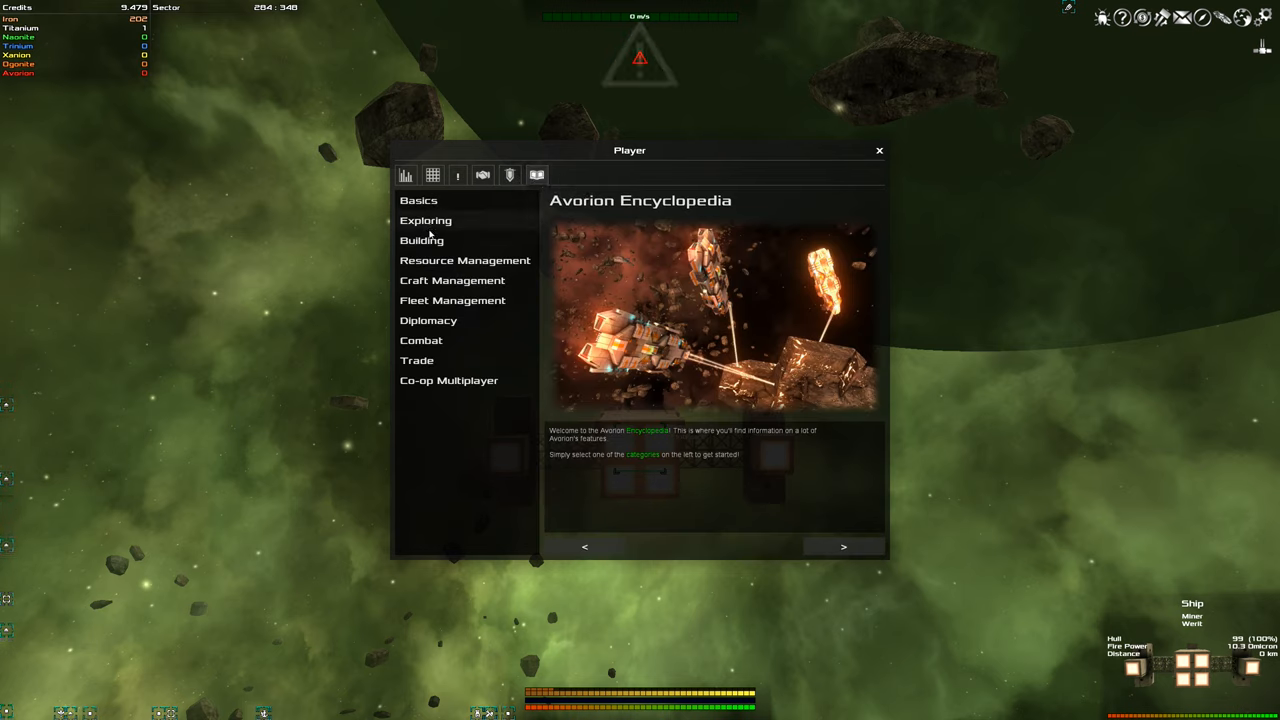
{"action": "left_click", "coordinate": [420, 240]}
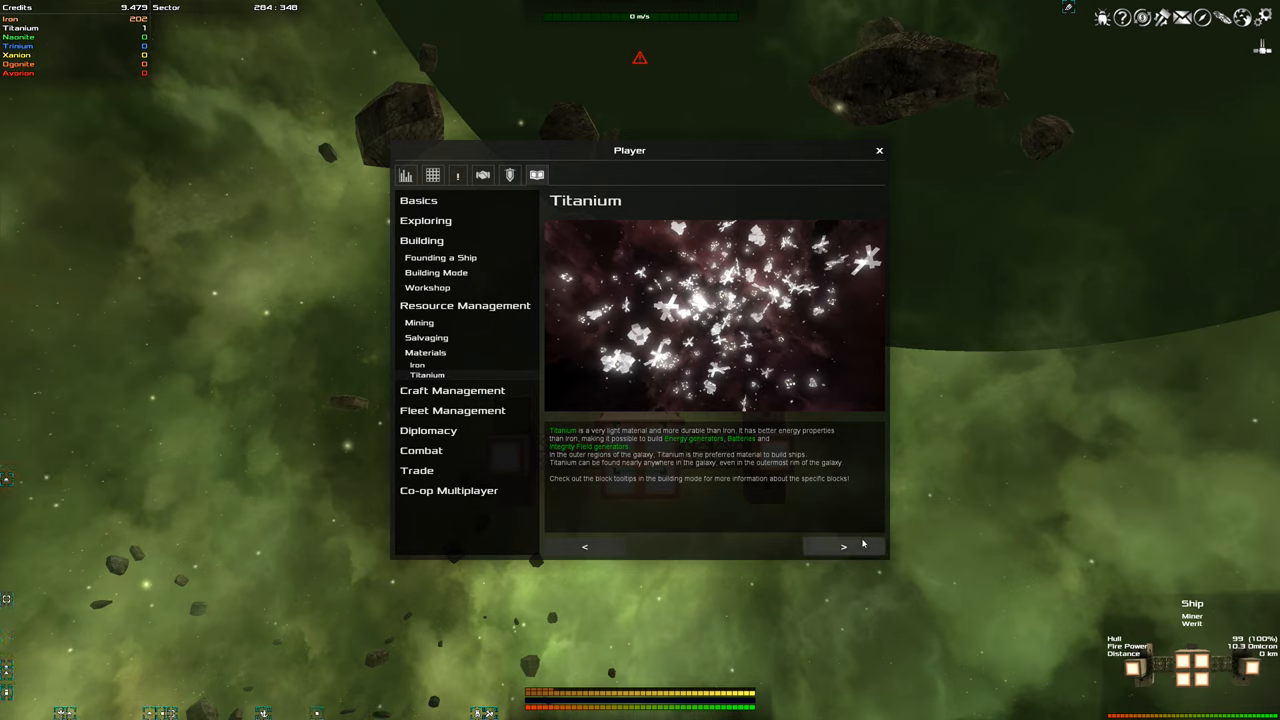
{"action": "left_click", "coordinate": [880, 150]}
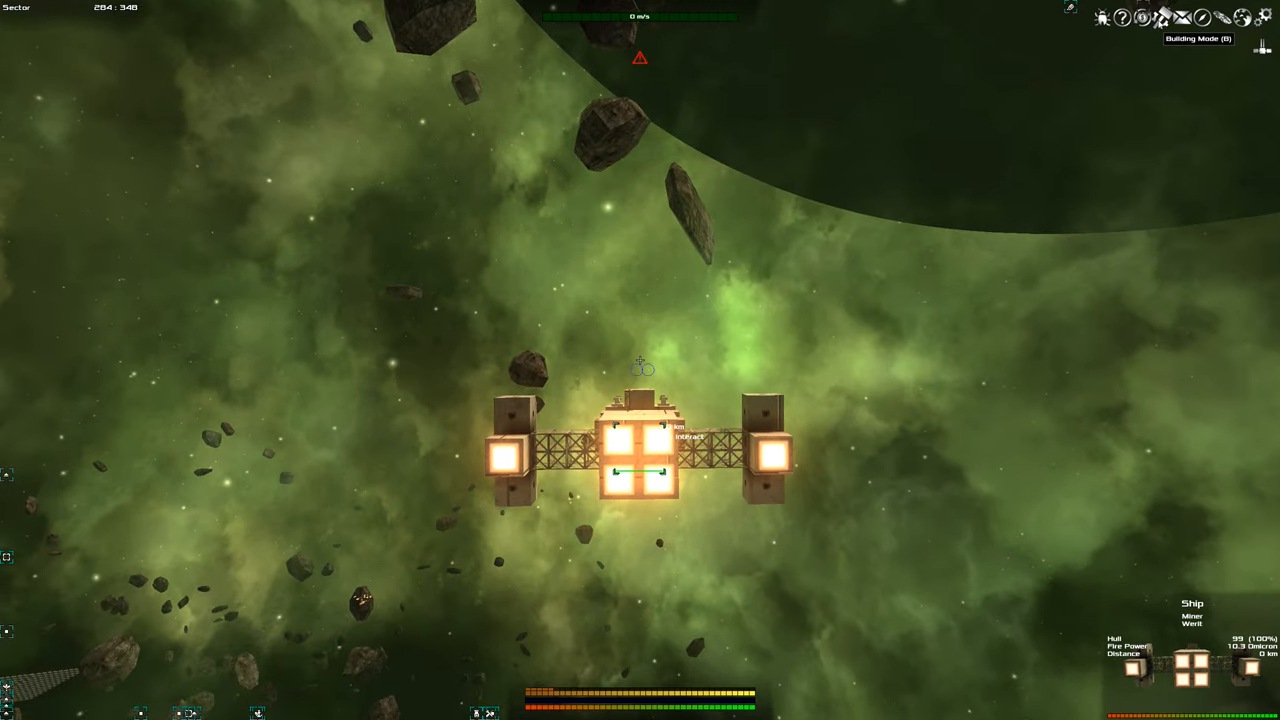
- Enter building mode, review Titanium and Iron block types, and close the building inventory
{"action": "left_click", "coordinate": [1144, 20]}
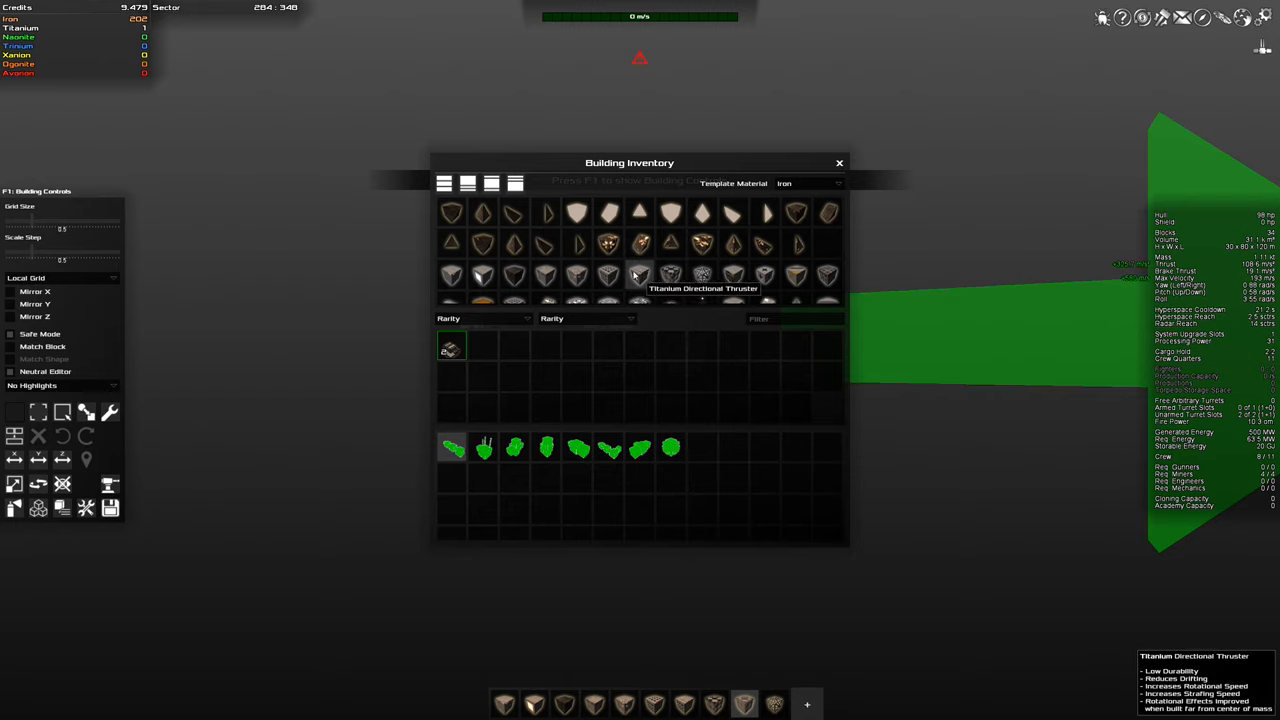
{"action": "mouse_move", "coordinate": [452, 276]}
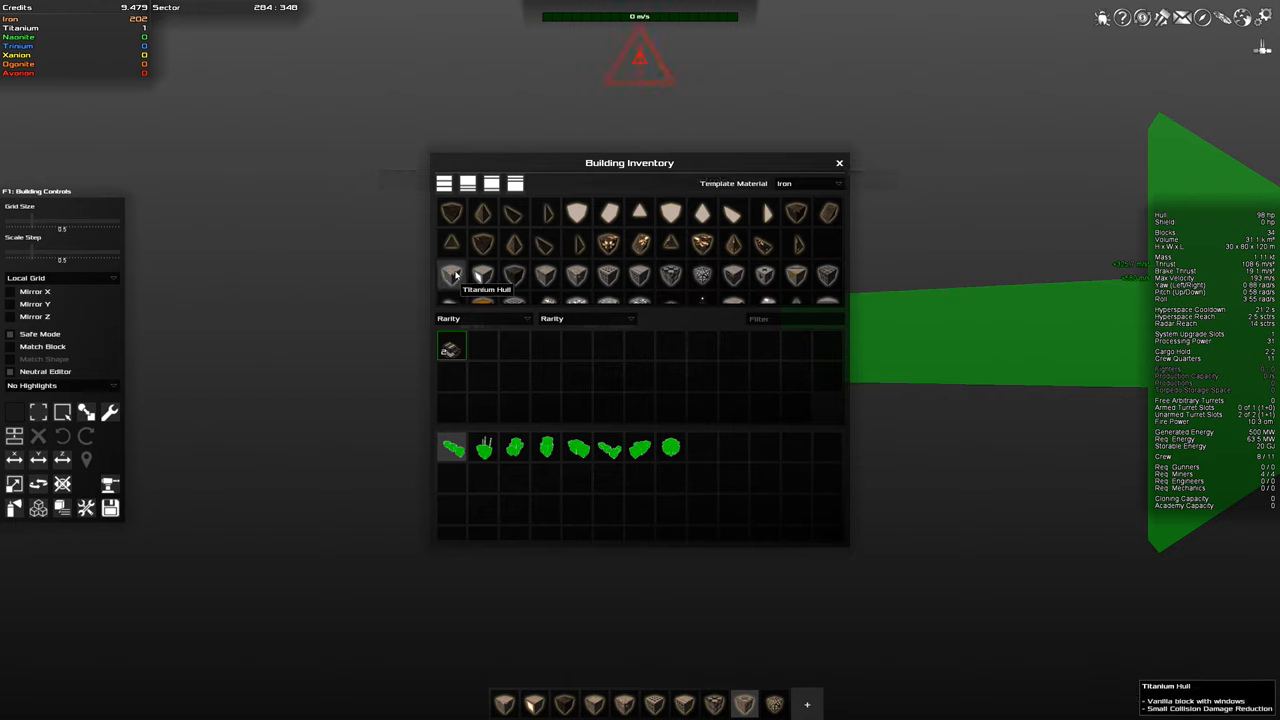
{"action": "mouse_move", "coordinate": [480, 274]}
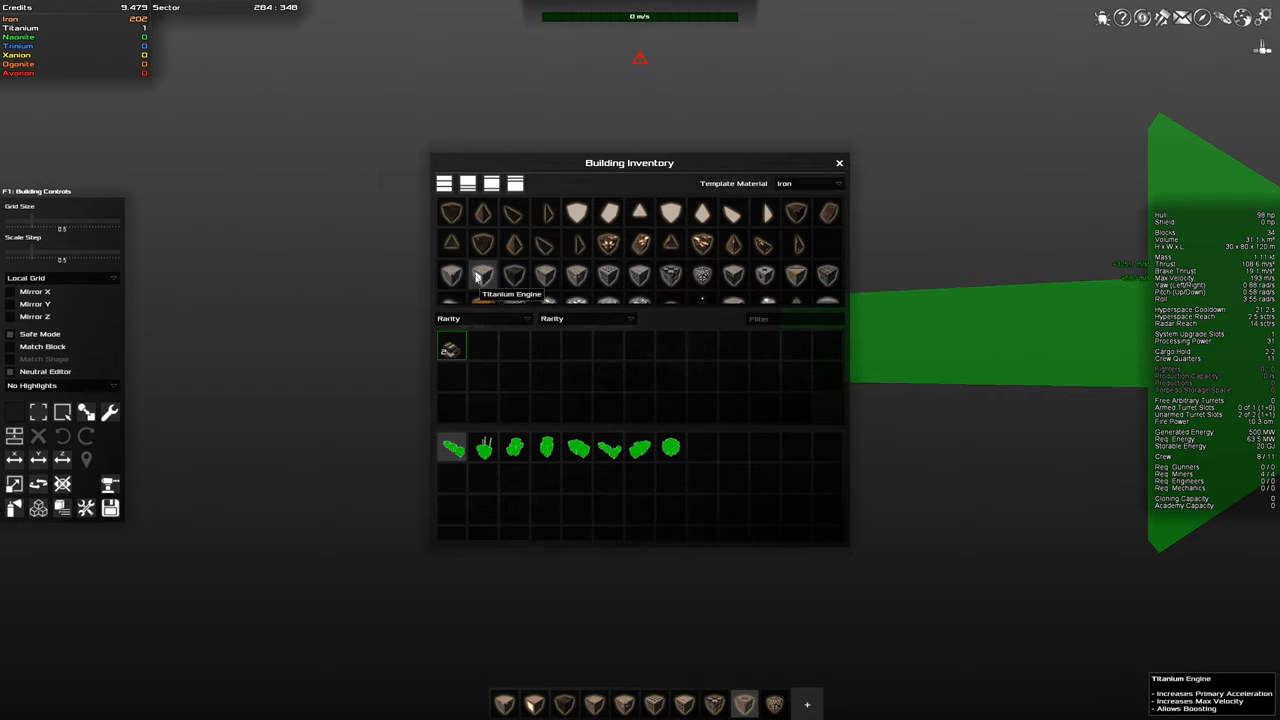
{"action": "mouse_move", "coordinate": [764, 276]}
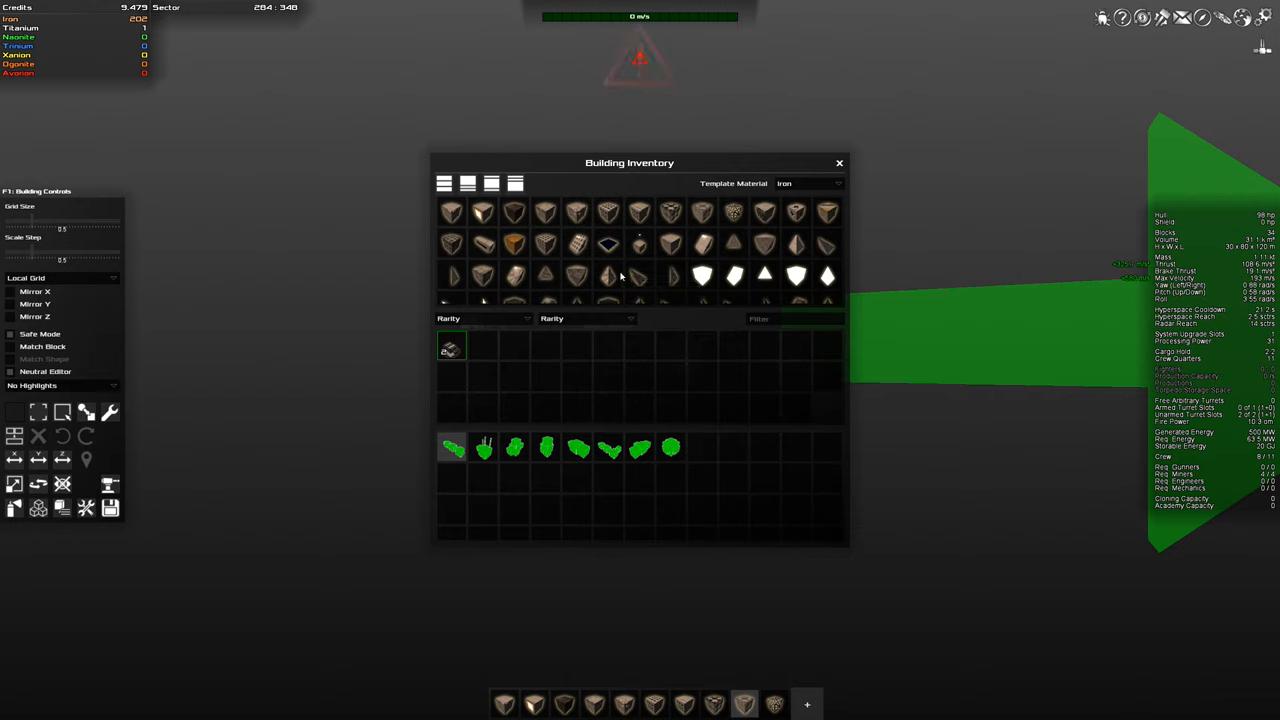
{"action": "mouse_move", "coordinate": [576, 244]}
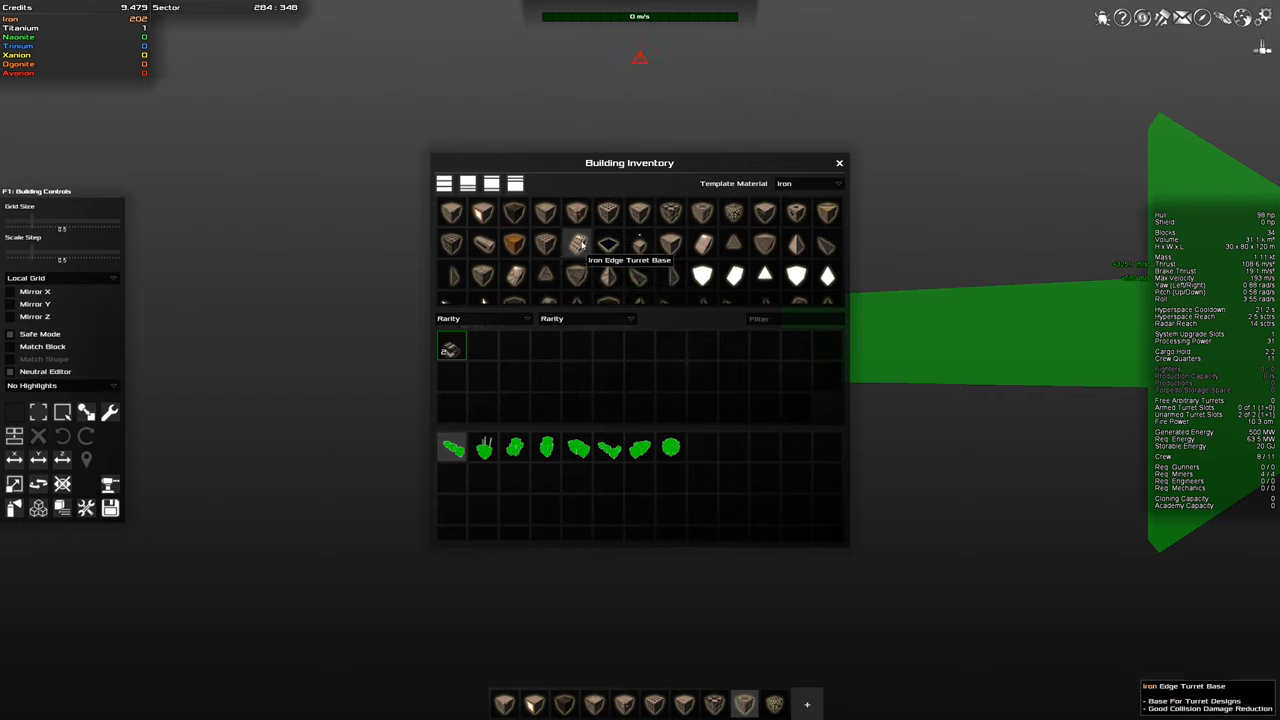
{"action": "mouse_move", "coordinate": [546, 244]}
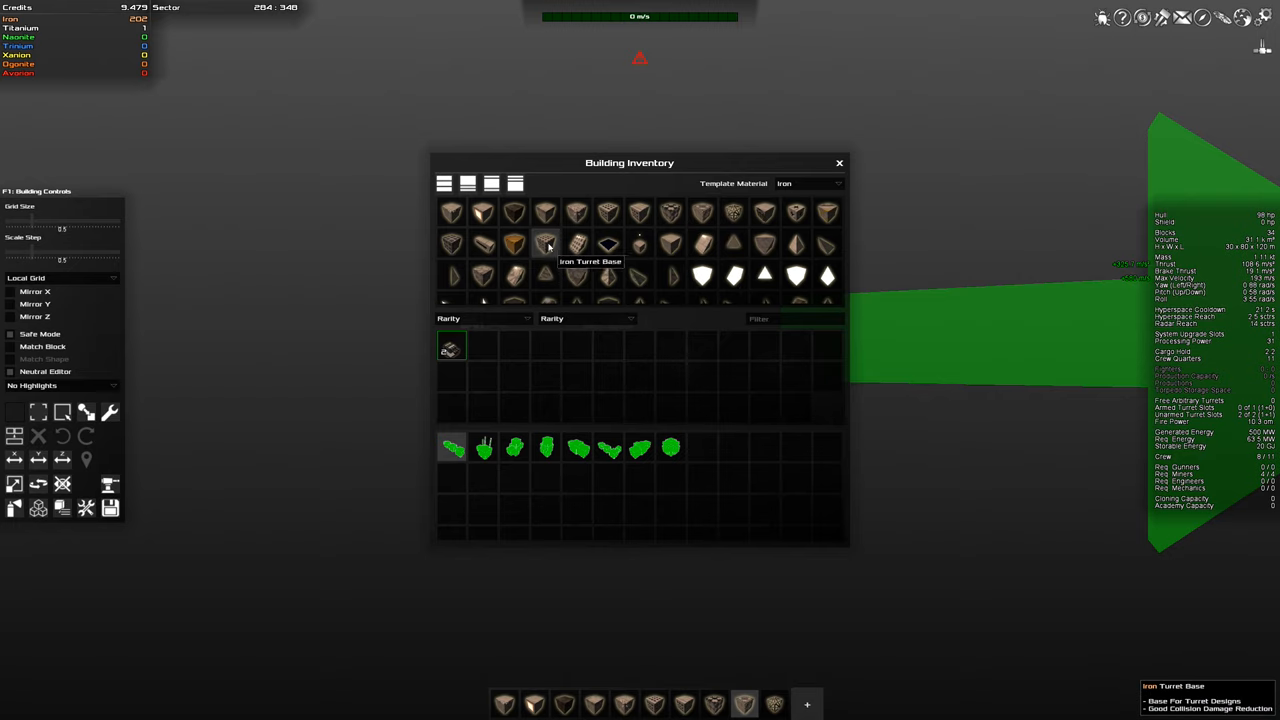
{"action": "mouse_move", "coordinate": [464, 280]}
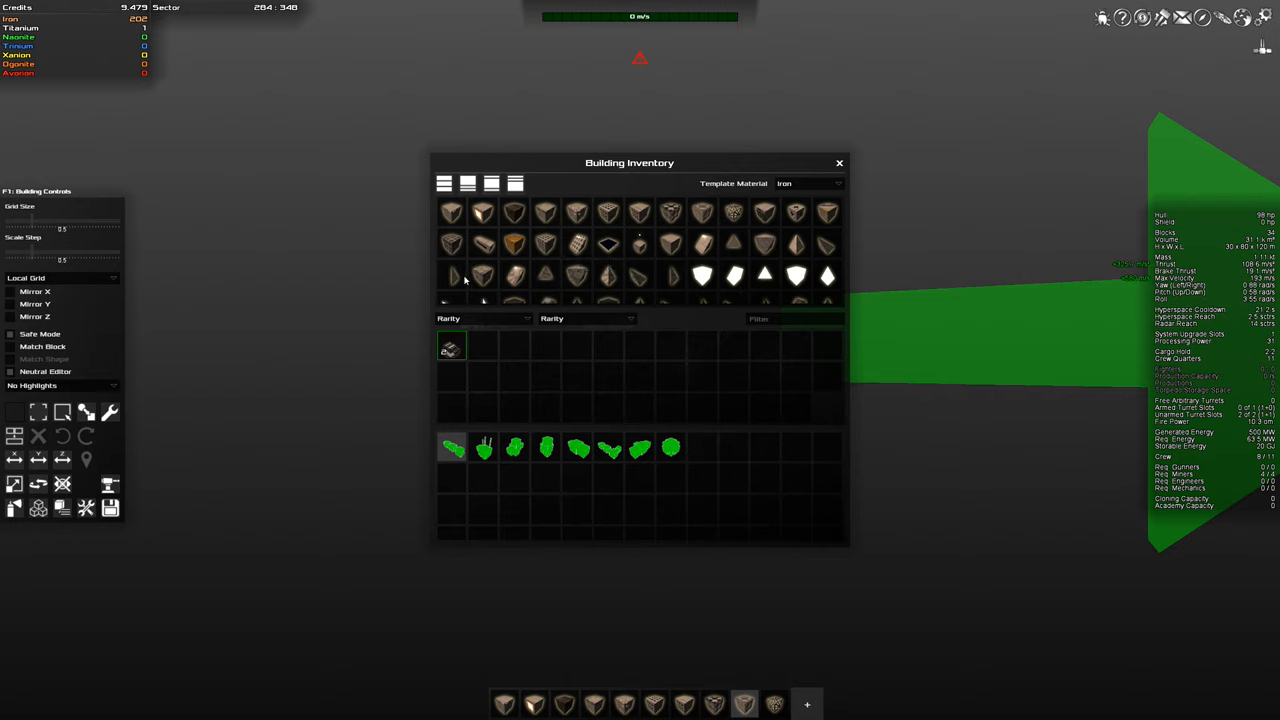
{"action": "mouse_move", "coordinate": [764, 276]}
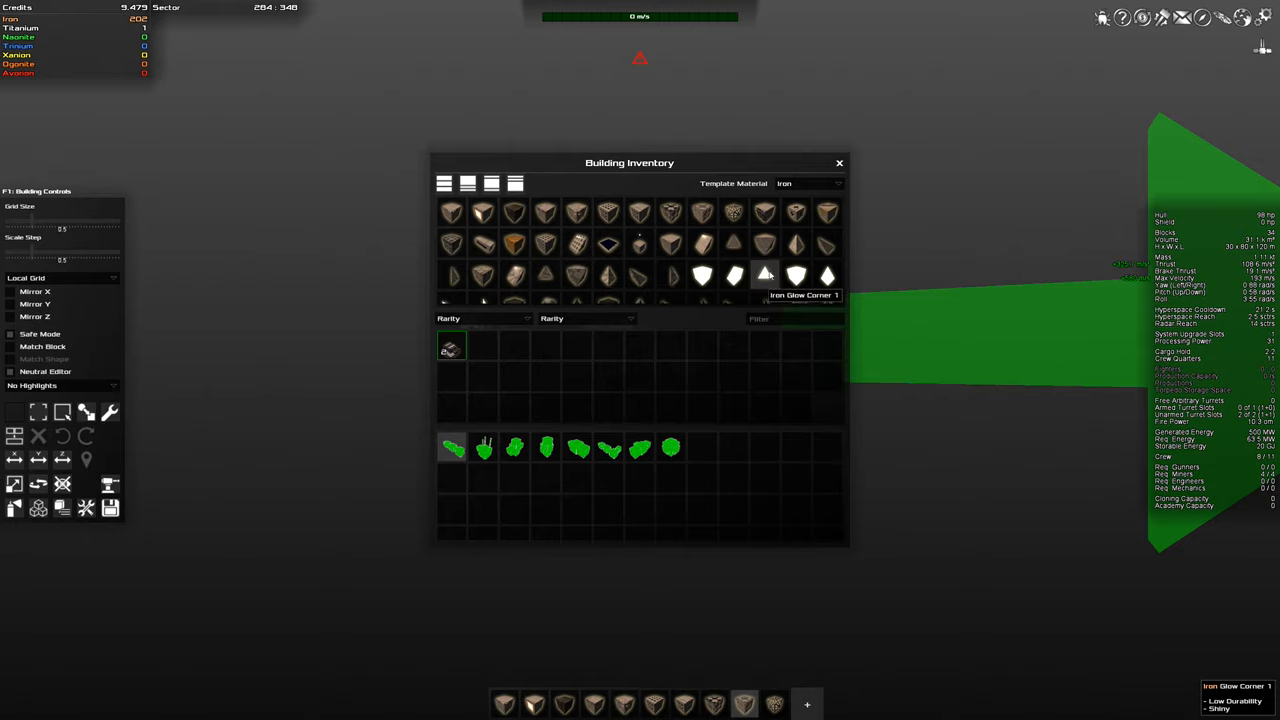
{"action": "left_click", "coordinate": [840, 162]}
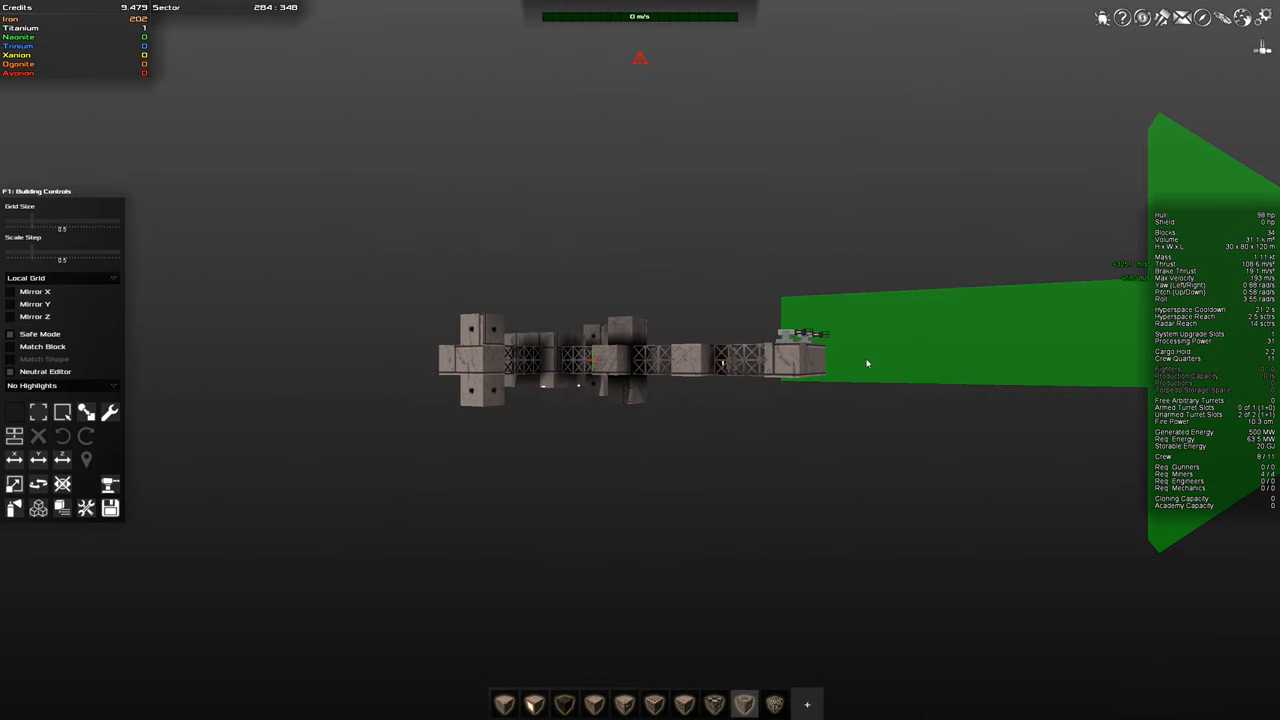
{"action": "mouse_move", "coordinate": [628, 250]}
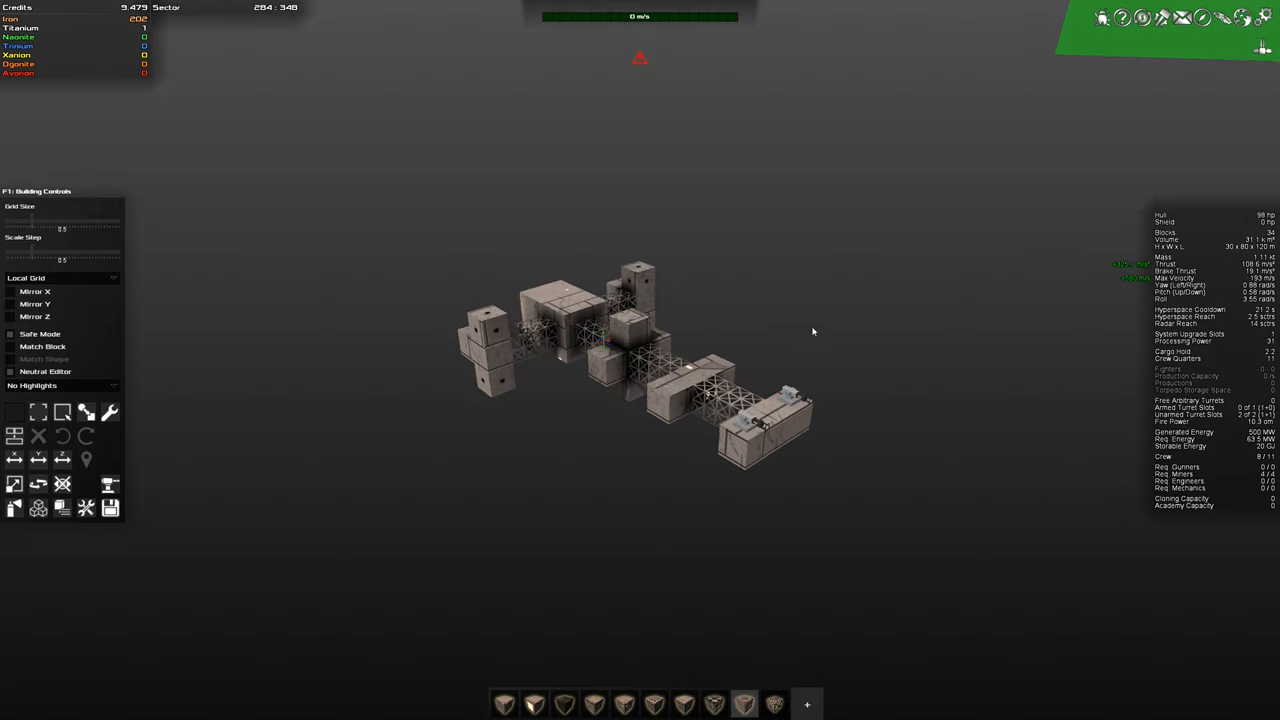
{"action": "mouse_move", "coordinate": [888, 356]}
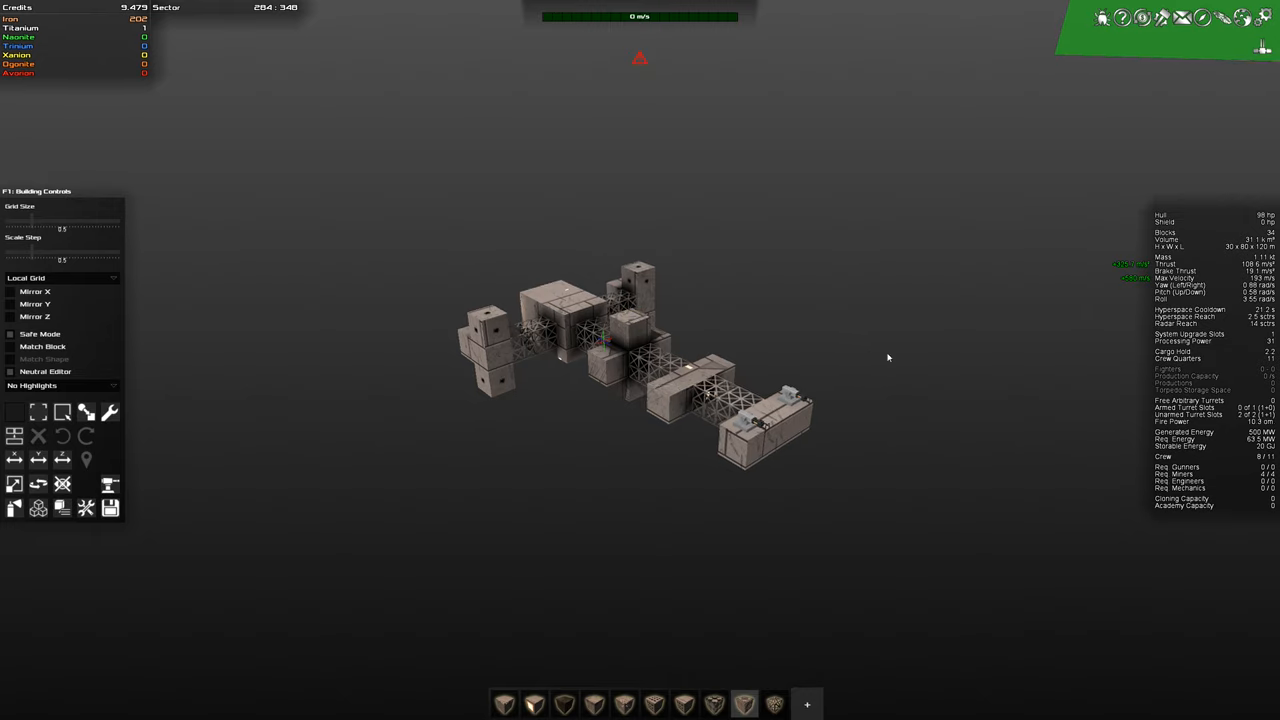